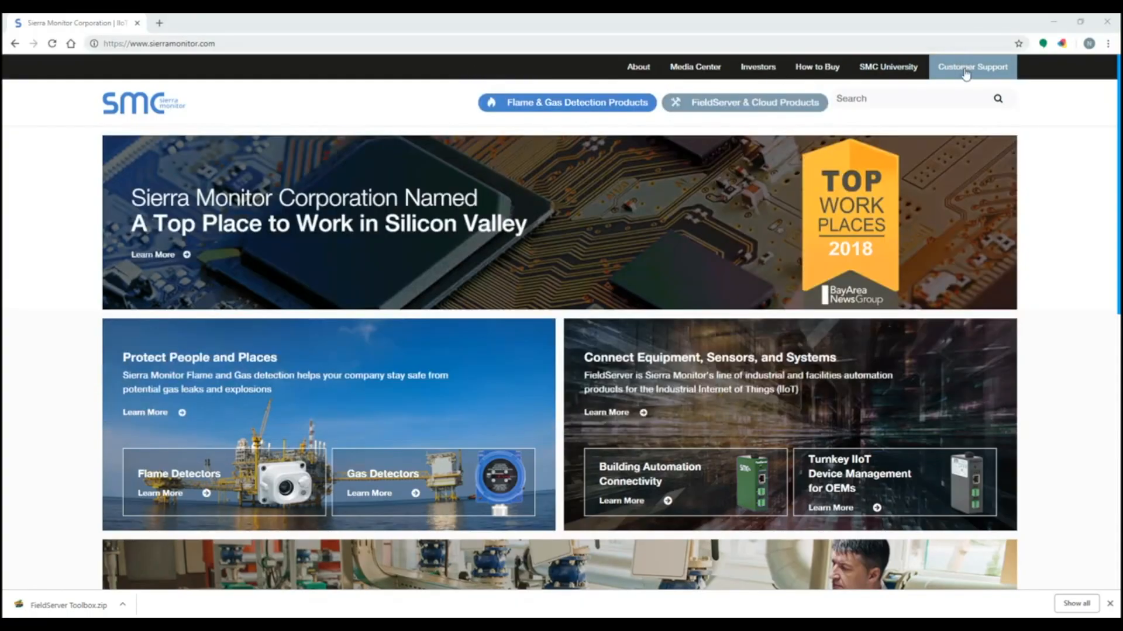
# - Open Sierra Monitor's Customer Support page and scroll down to its contact details
pyautogui.click(972, 66)
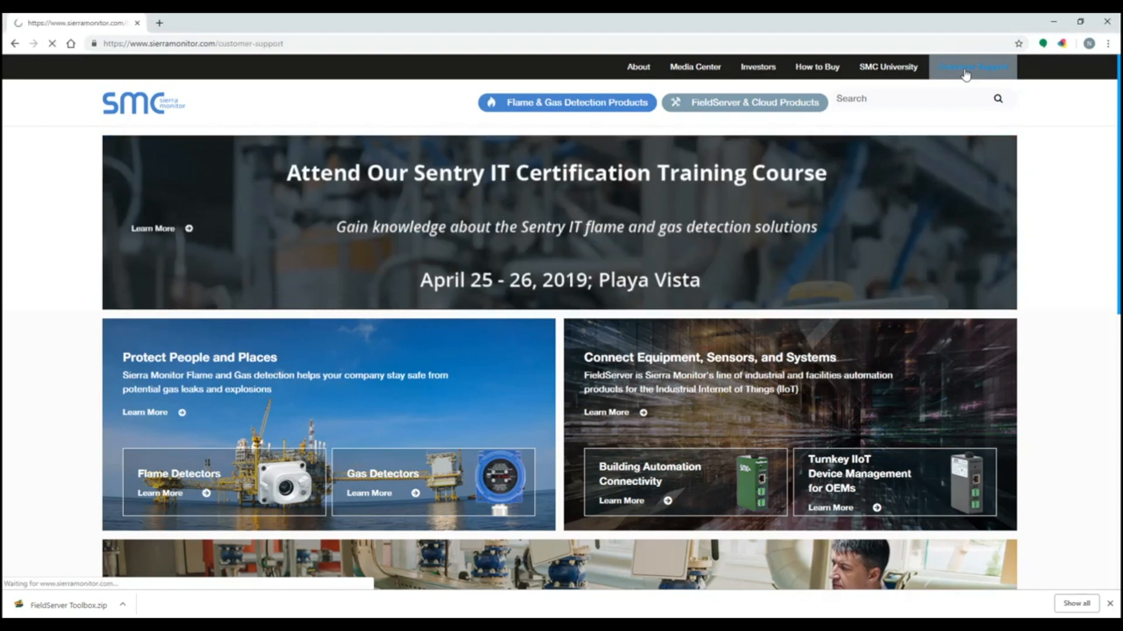
pyautogui.click(972, 66)
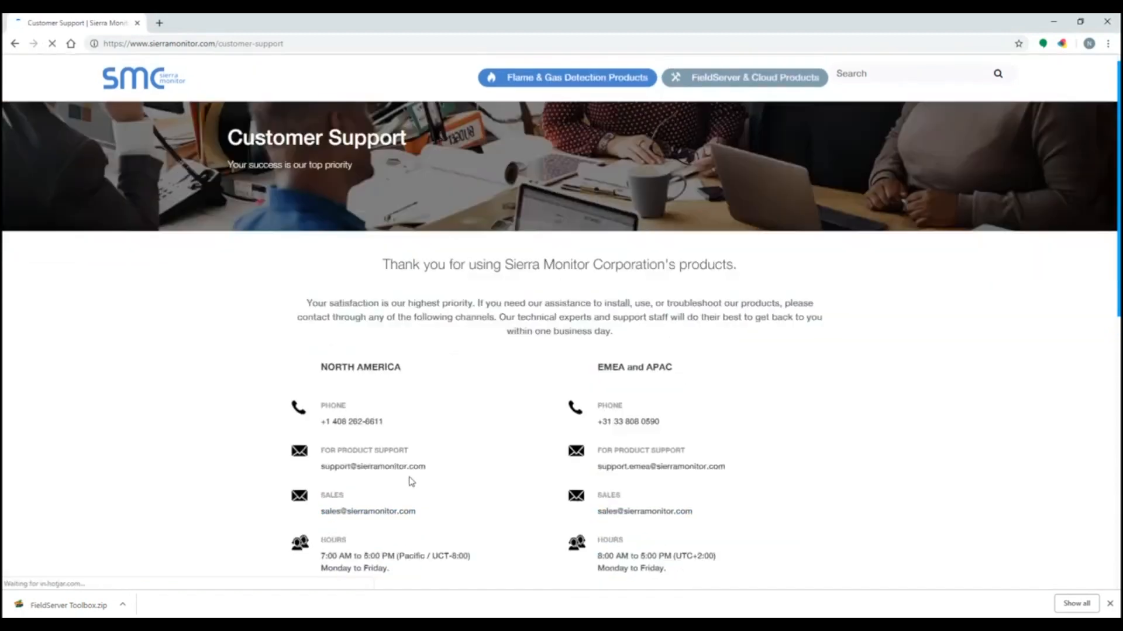
pyautogui.scroll(-3)
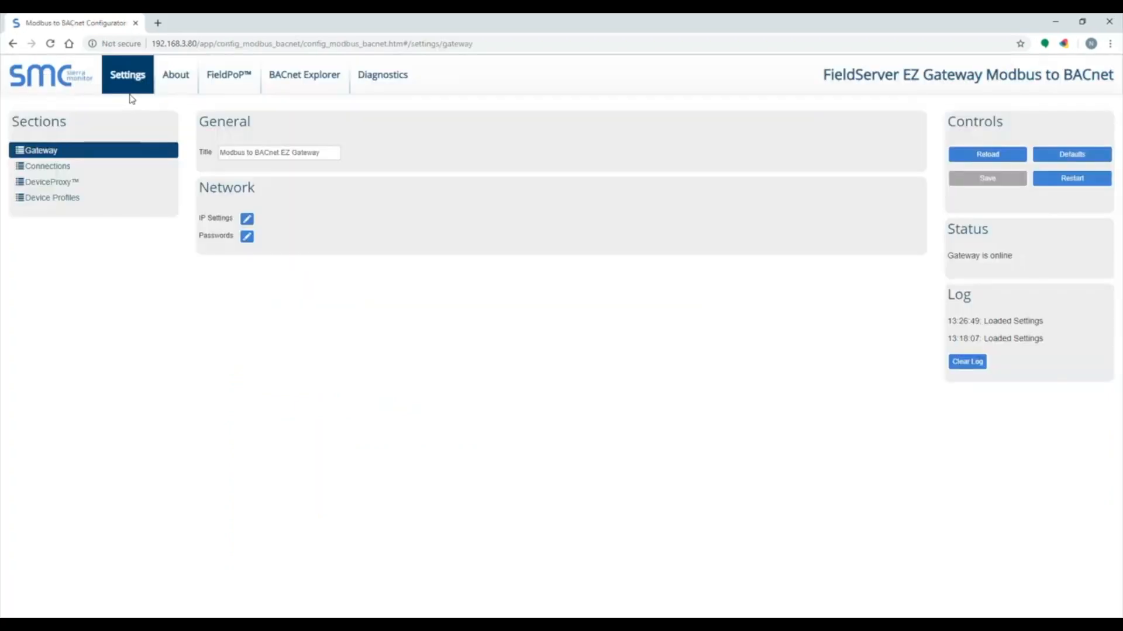
pyautogui.moveTo(127, 75)
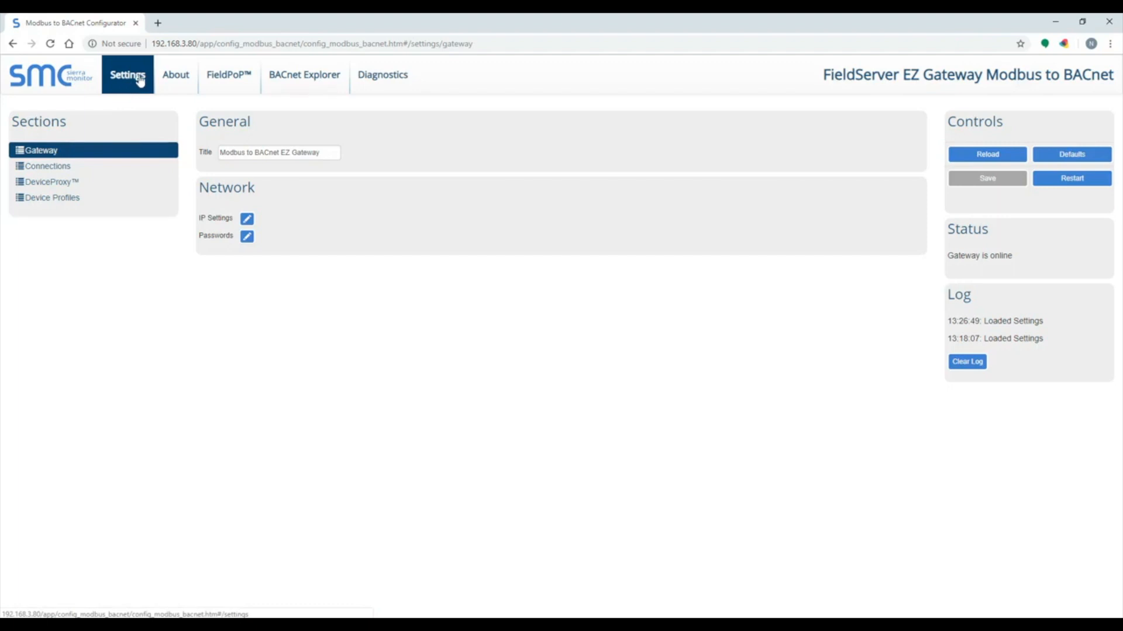
# - Review the Gateway settings, then switch to the Modbus/BACnet Connections section
pyautogui.click(175, 74)
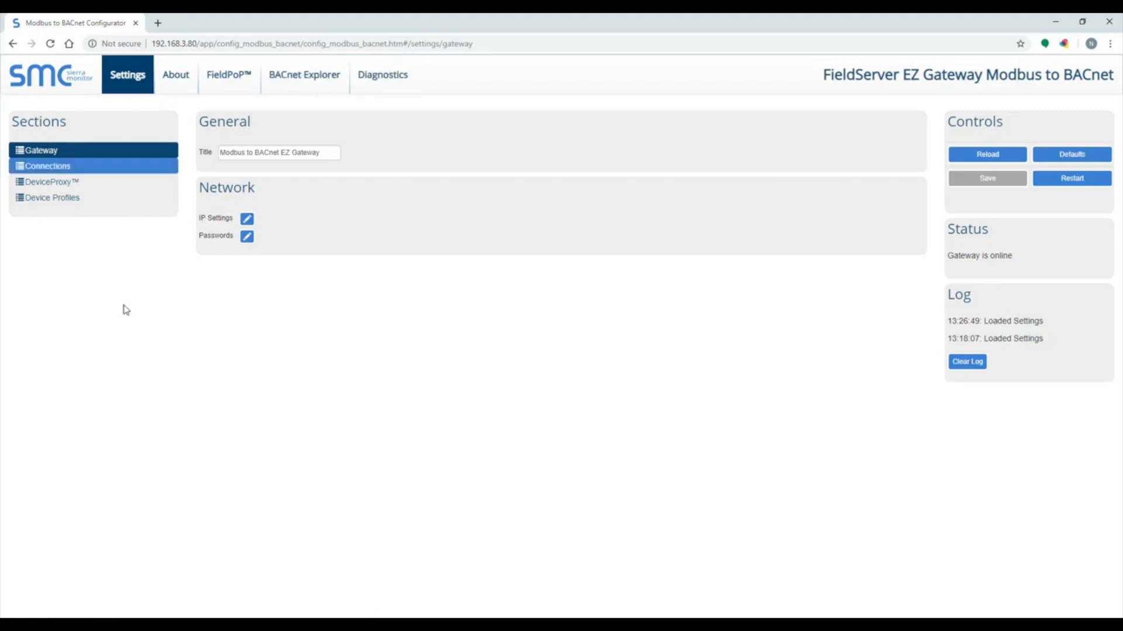
pyautogui.click(42, 149)
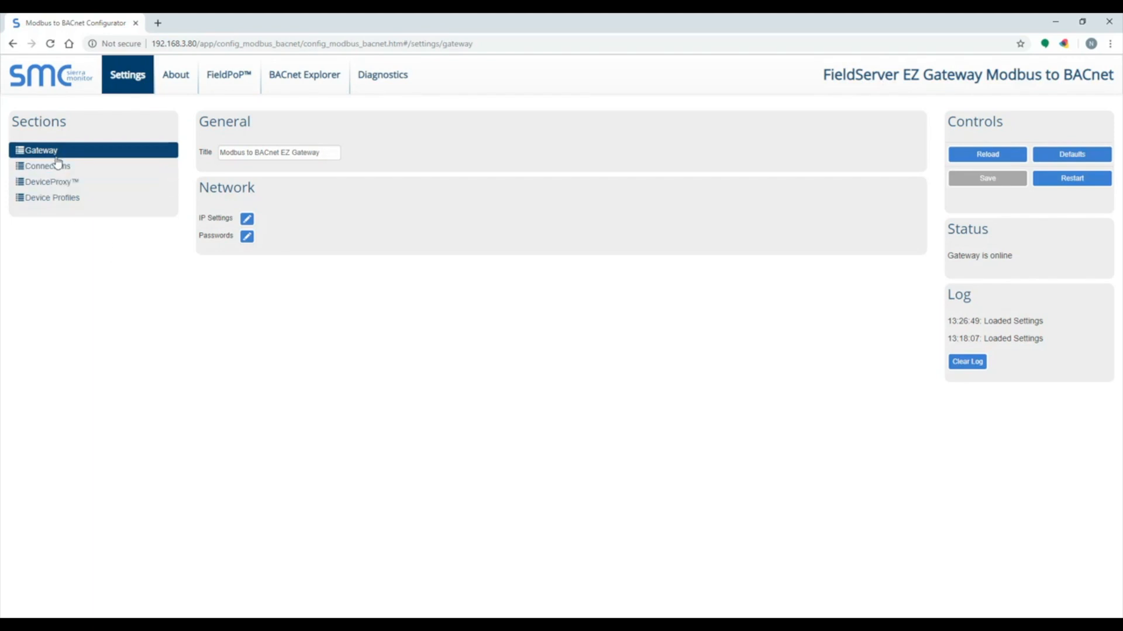
pyautogui.moveTo(143, 161)
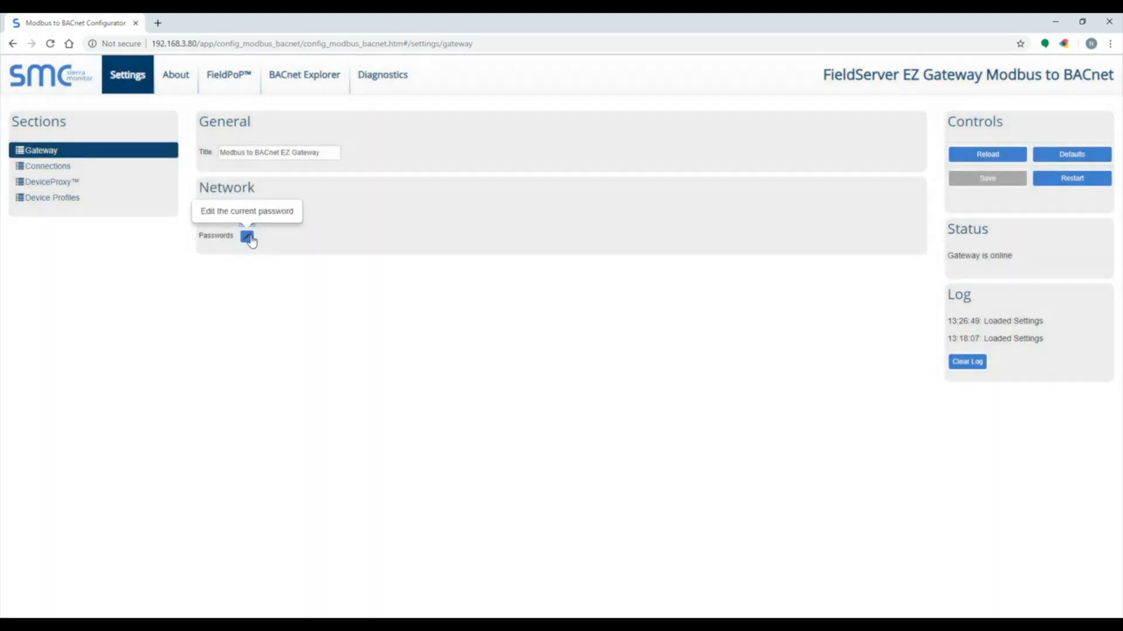
pyautogui.click(47, 166)
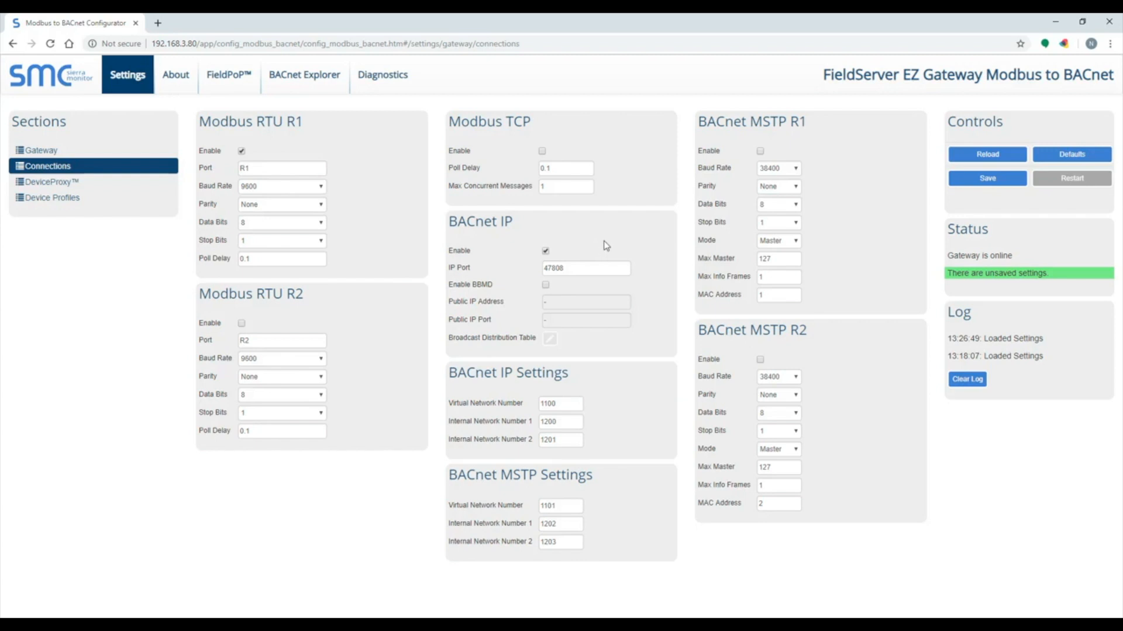
pyautogui.moveTo(797, 540)
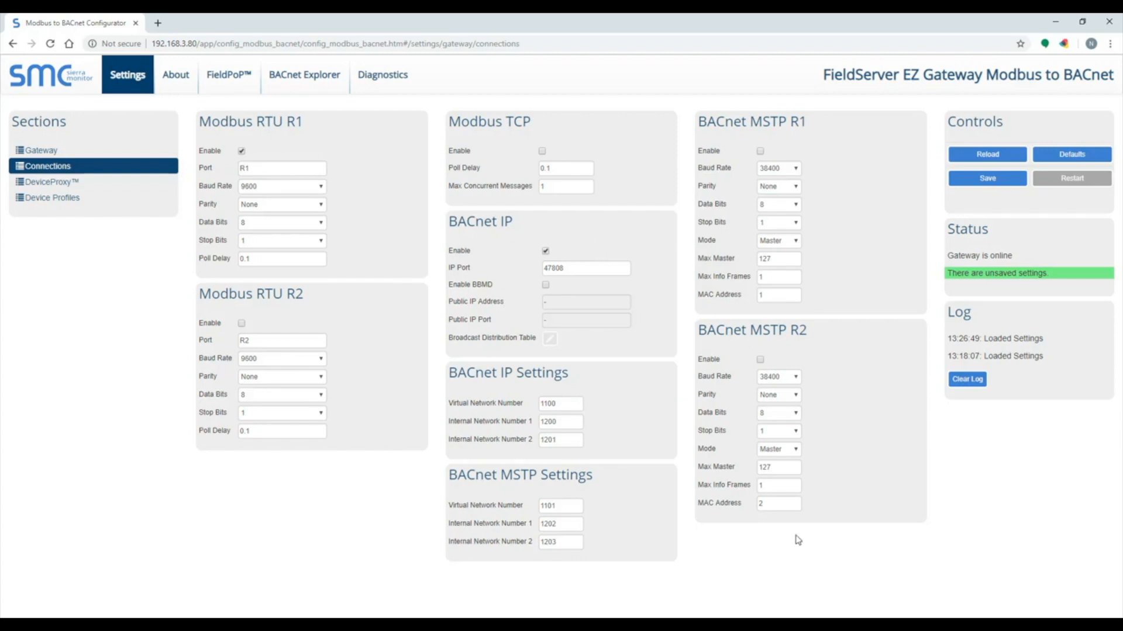
# - Save connection settings and restart the gateway, then add New Profile under Device Profiles
pyautogui.click(986, 178)
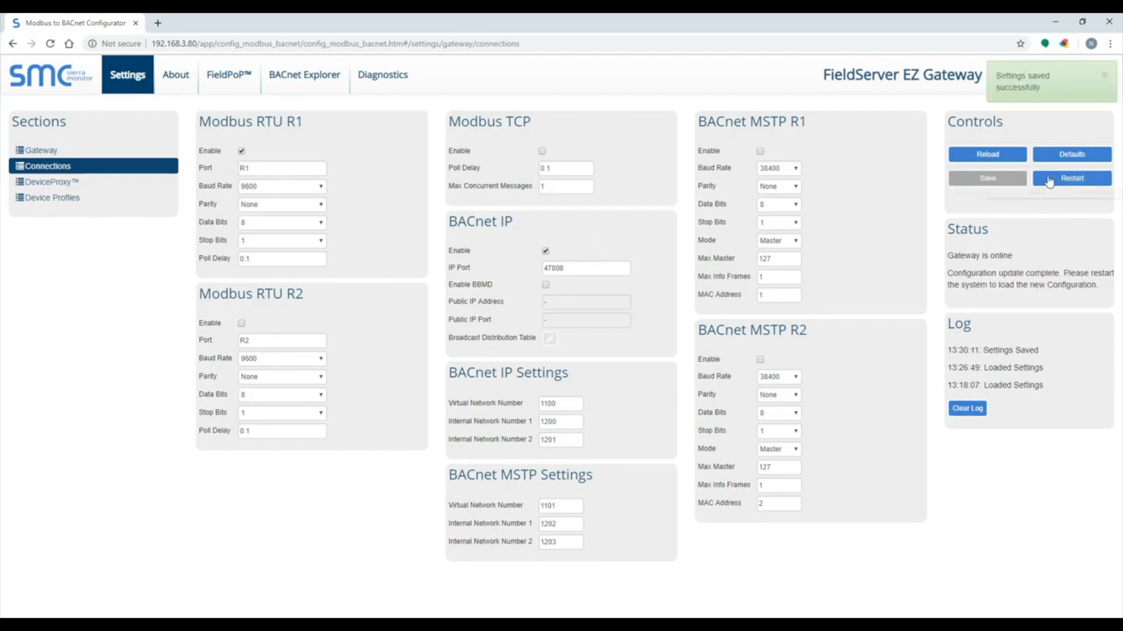
pyautogui.click(1072, 179)
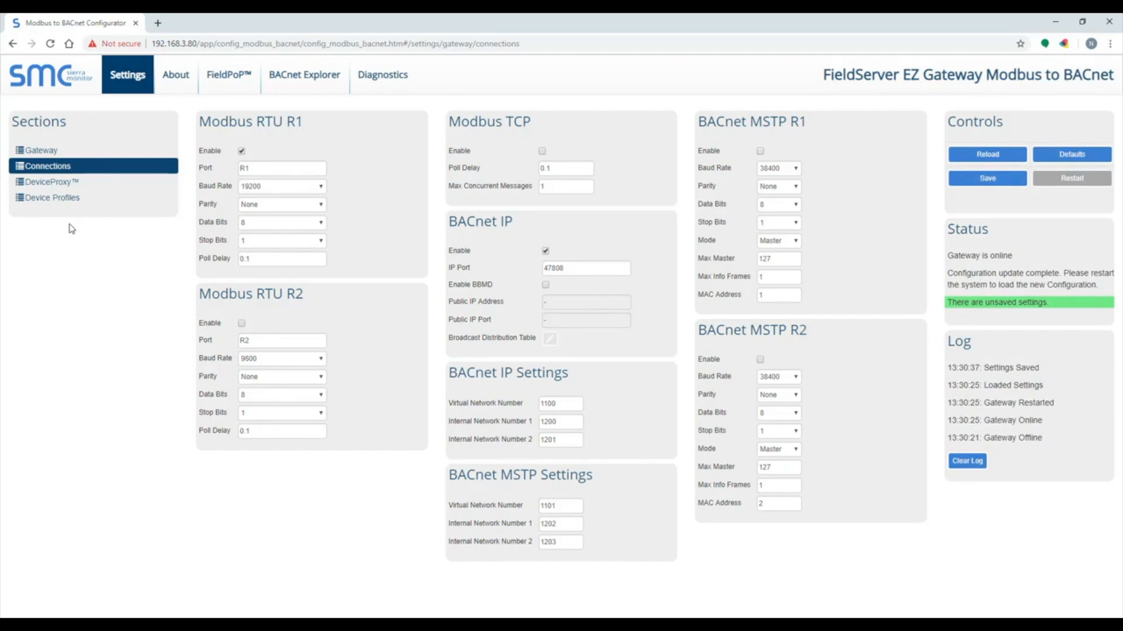
pyautogui.click(51, 197)
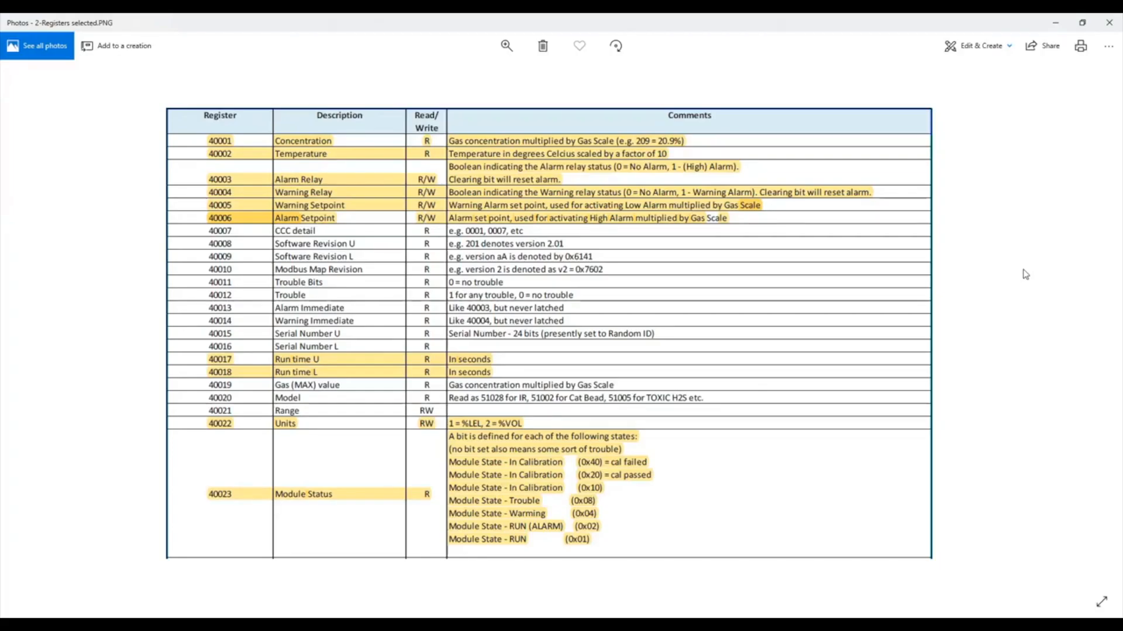
pyautogui.click(76, 22)
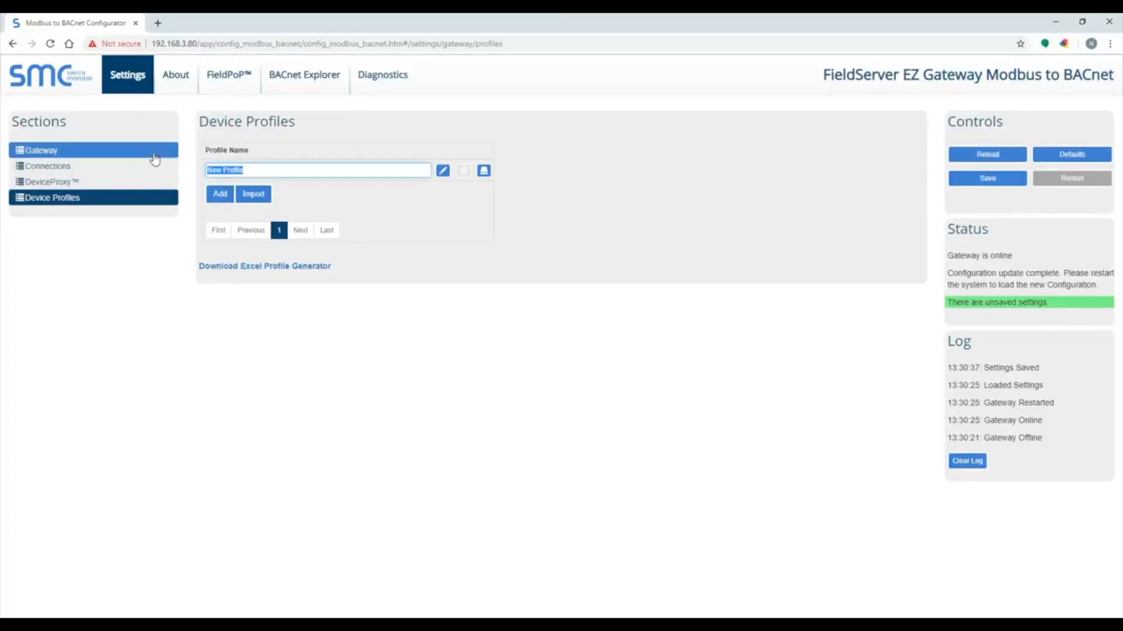
# - Rename New Profile to Gas Sensor and set its Address Type to Modicon 5 Digit
pyautogui.write('Gas Sensor')
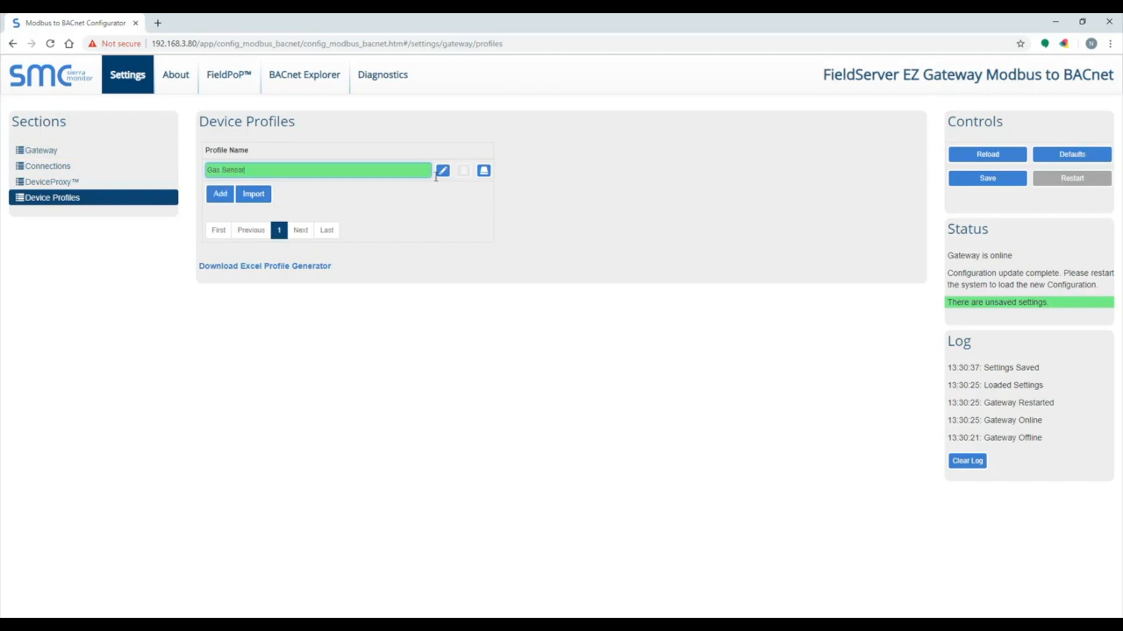
pyautogui.click(442, 170)
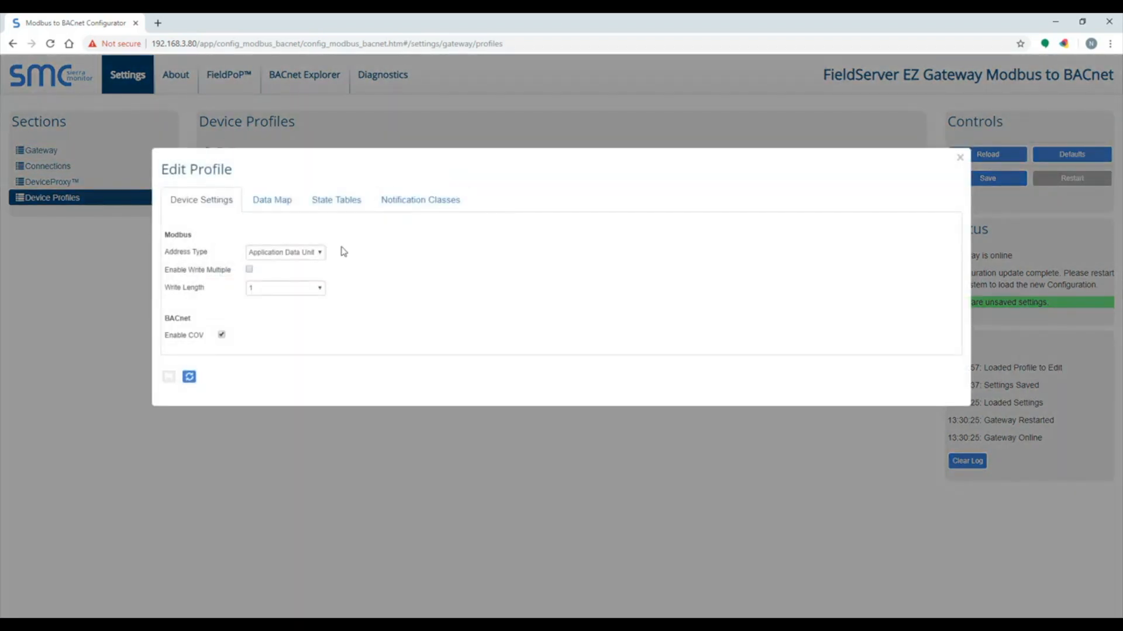
pyautogui.click(284, 251)
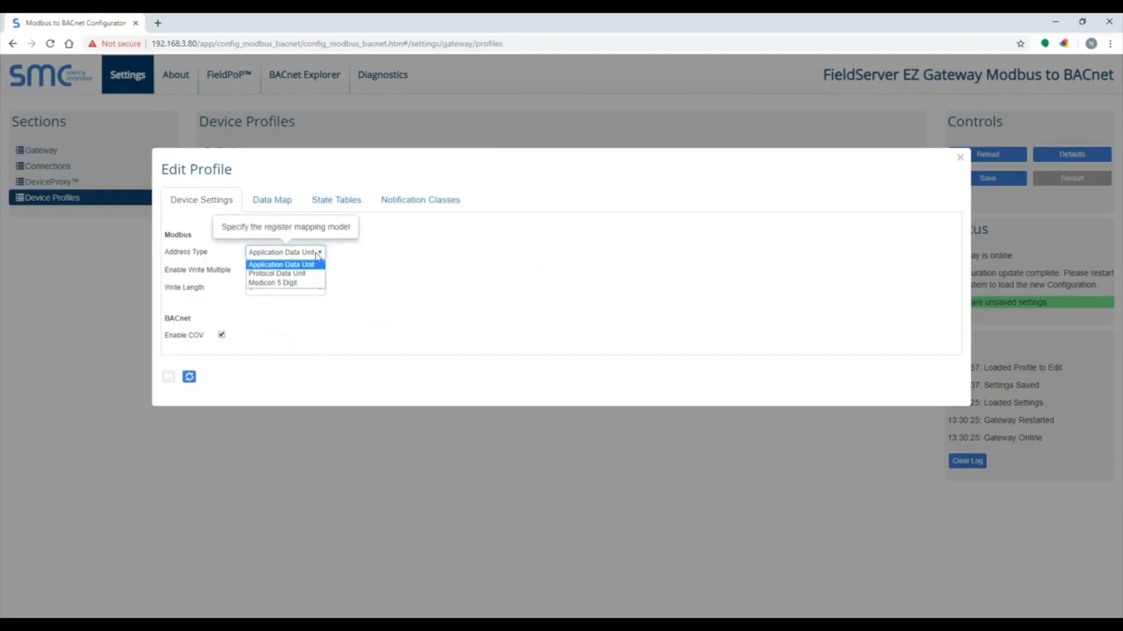
pyautogui.click(272, 282)
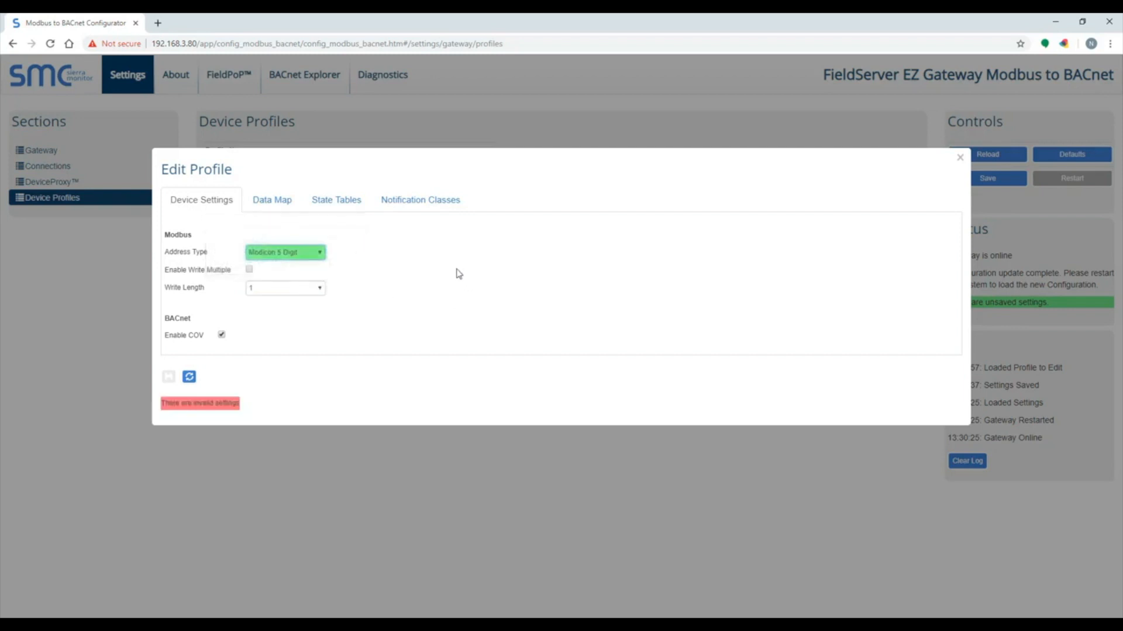
pyautogui.moveTo(286, 329)
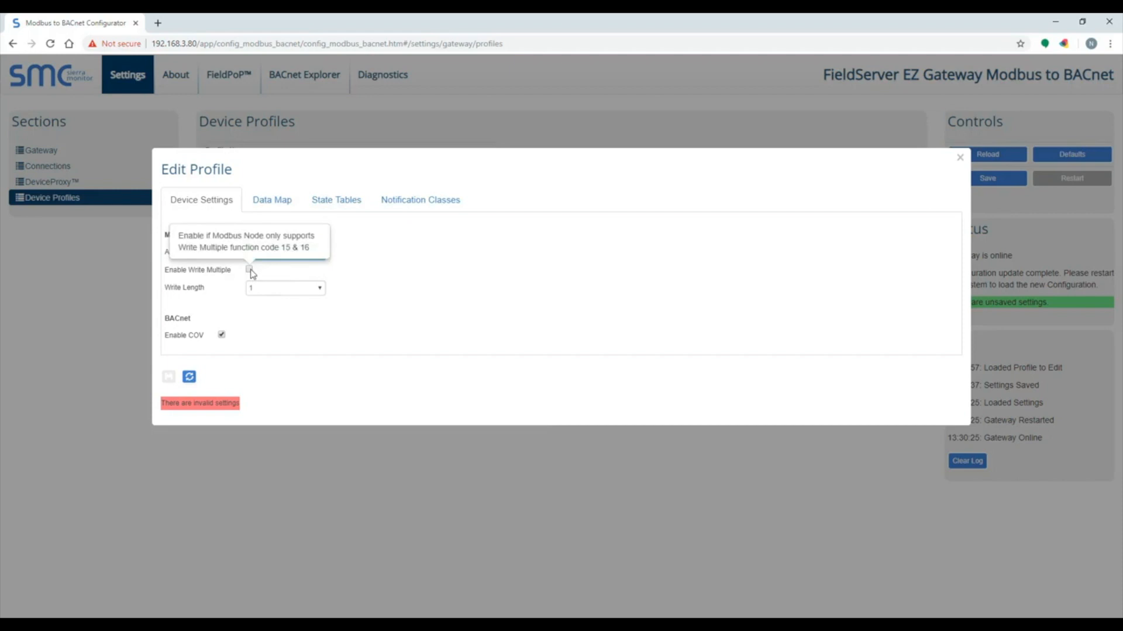
pyautogui.click(249, 270)
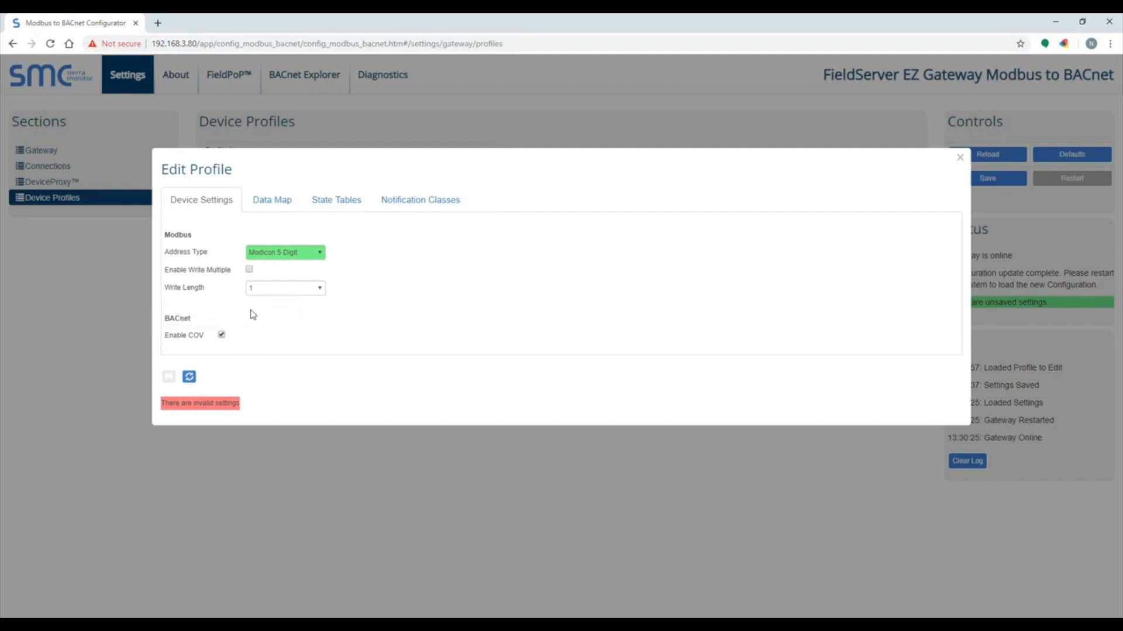
pyautogui.moveTo(271, 318)
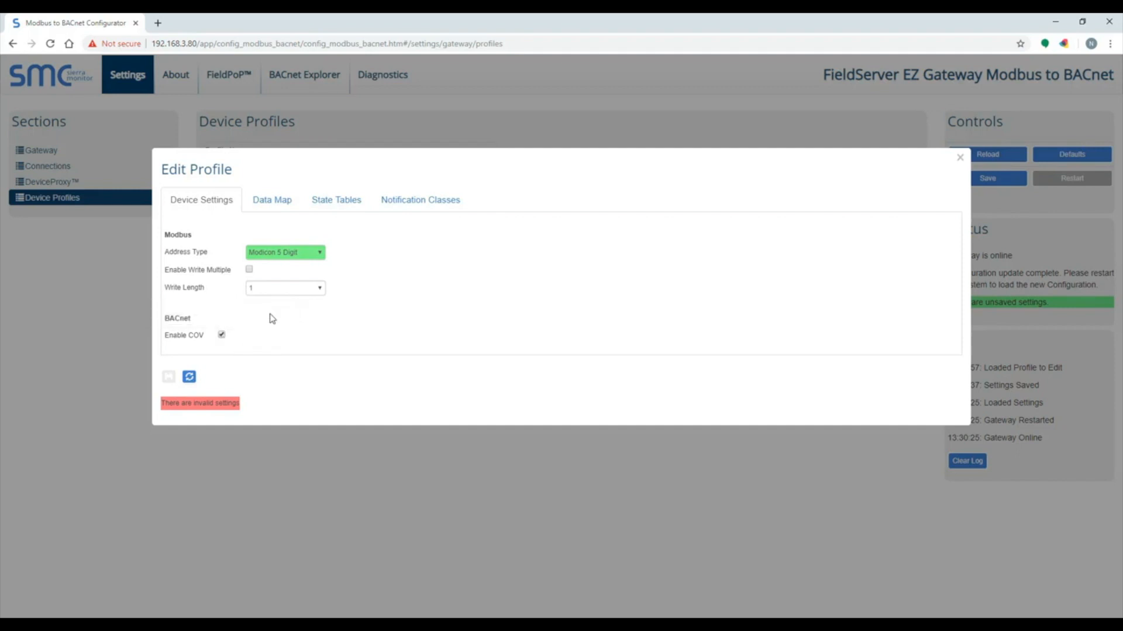
pyautogui.moveTo(237, 337)
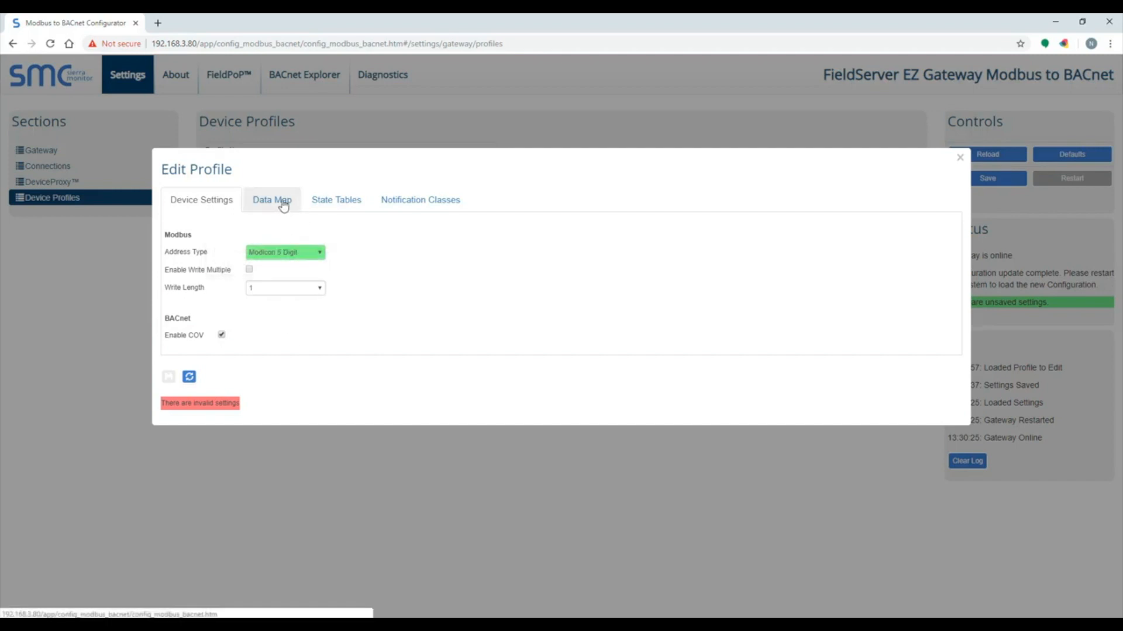
# - Add a Concentration analog input point to register 40001 with percent units
pyautogui.click(272, 200)
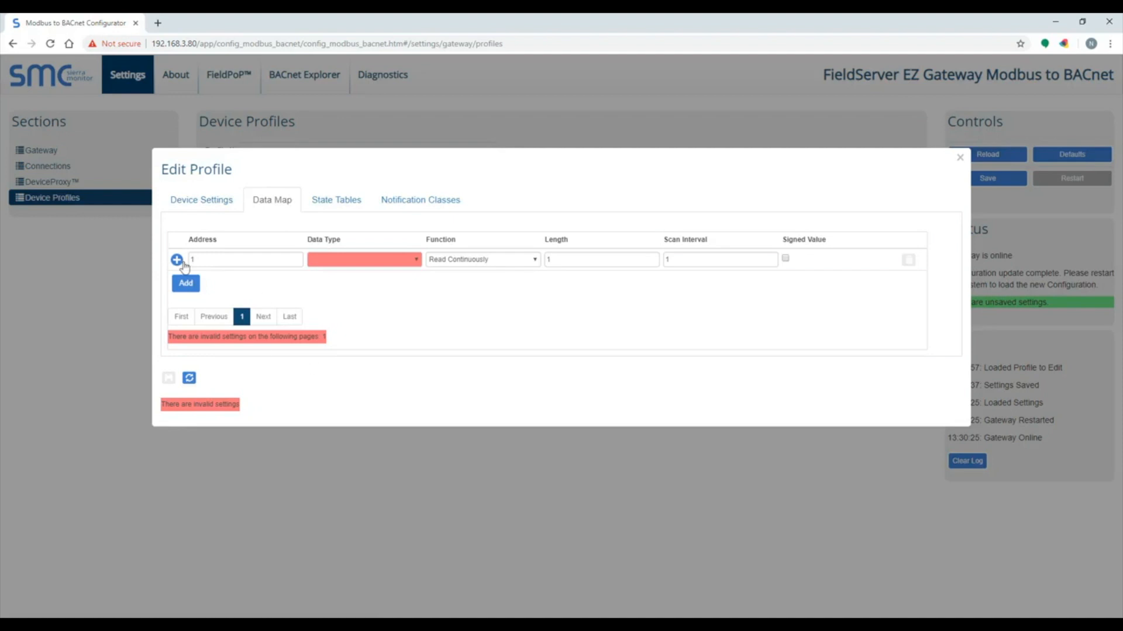
pyautogui.moveTo(301, 283)
pyautogui.write('2')
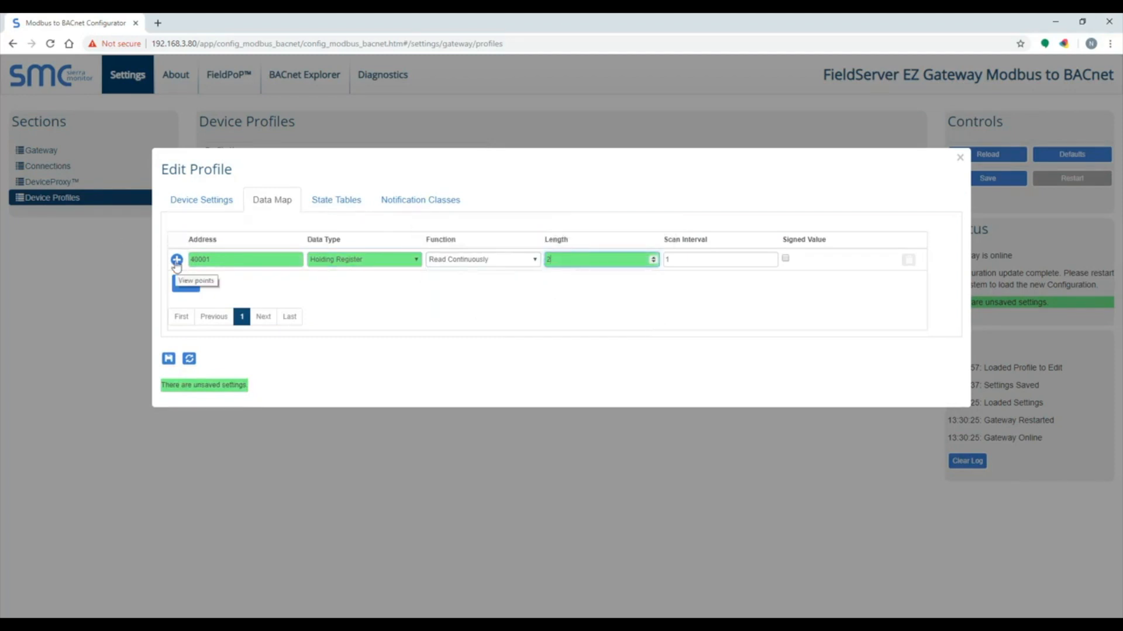
pyautogui.click(176, 260)
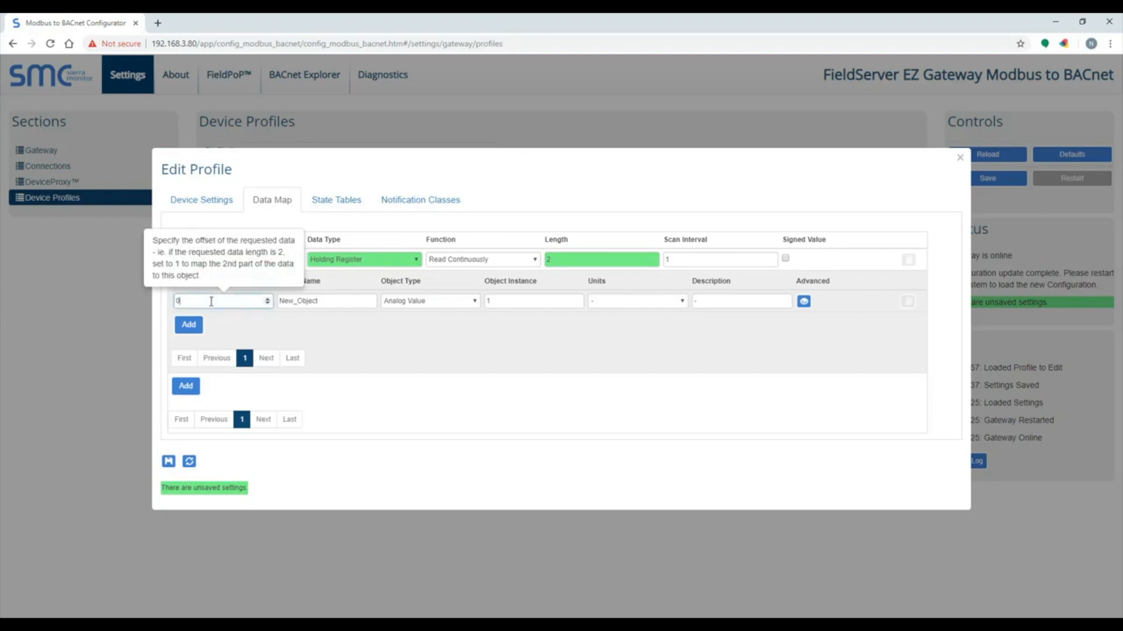
pyautogui.click(188, 325)
pyautogui.write('1')
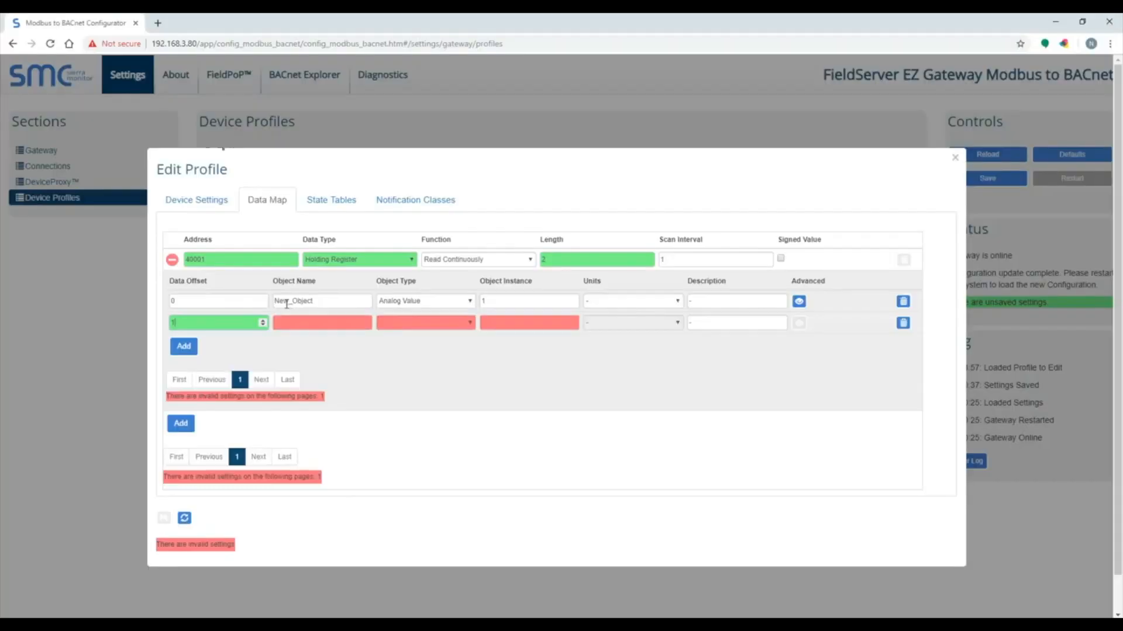
pyautogui.write('Concentration')
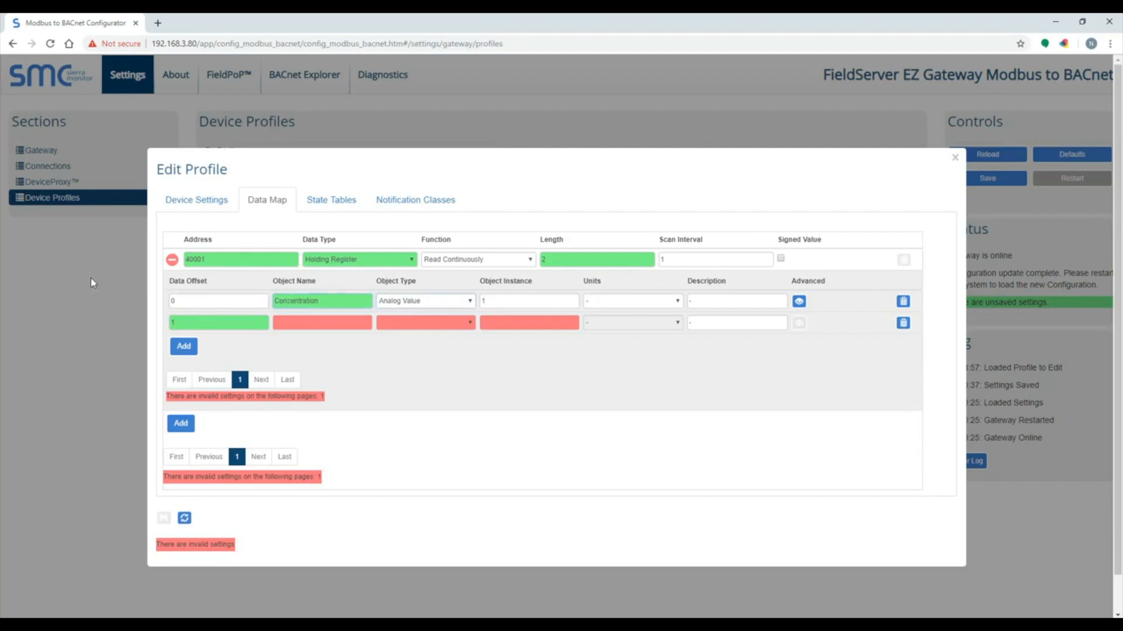
pyautogui.click(425, 300)
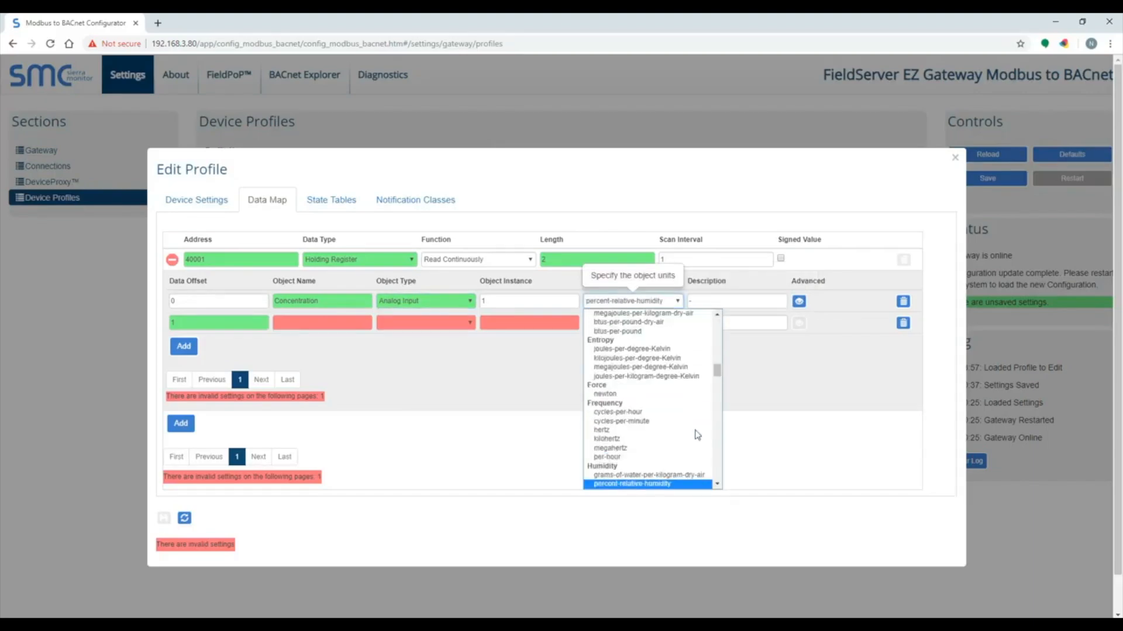
pyautogui.scroll(-3)
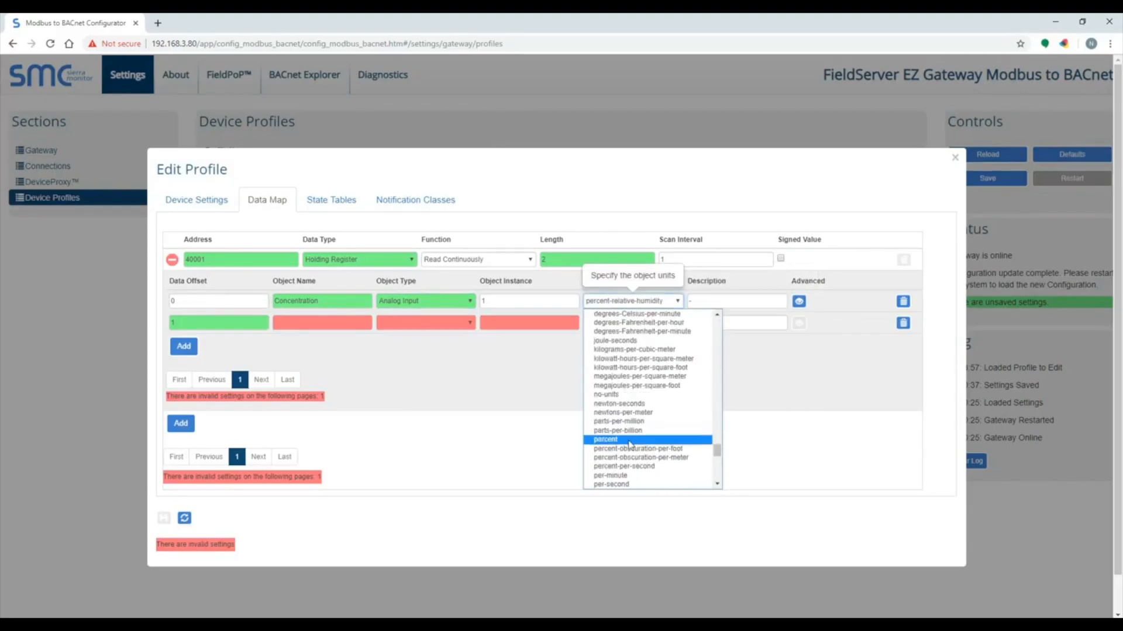
pyautogui.click(605, 440)
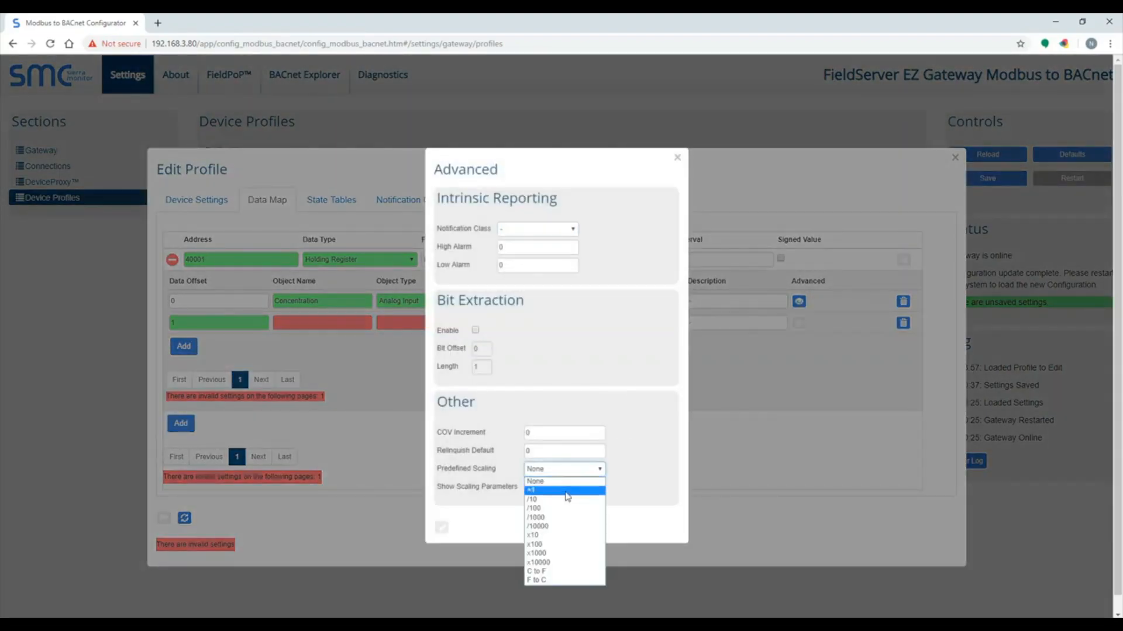
# - Add a Temperature analog input at offset 1 with Other scaling and custom range
pyautogui.click(532, 499)
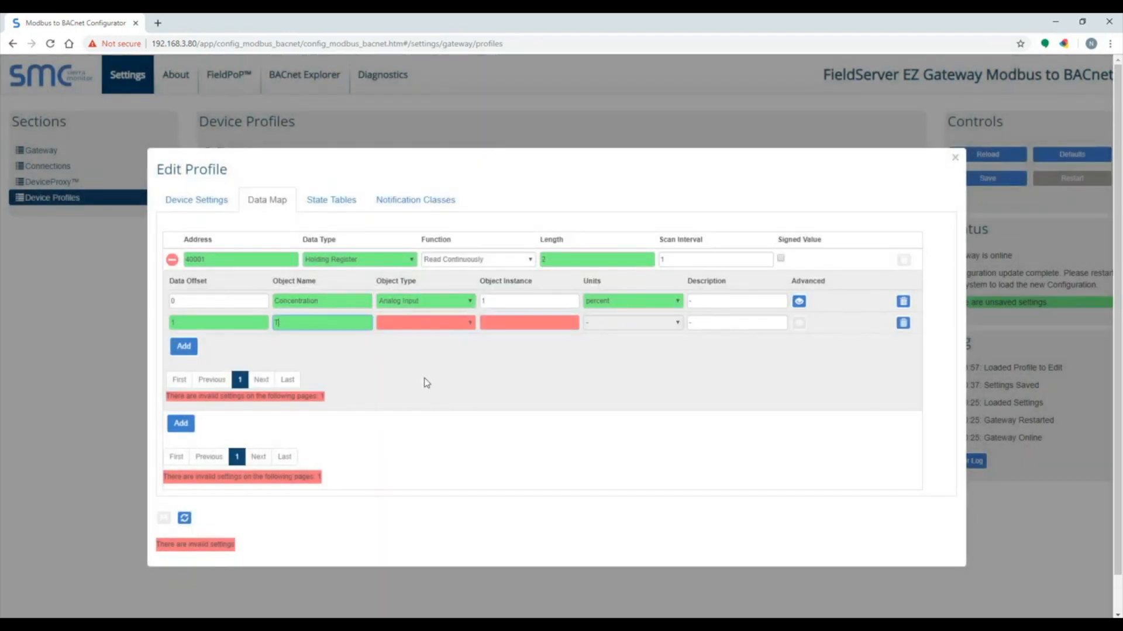
pyautogui.write('Temperature')
pyautogui.write('500')
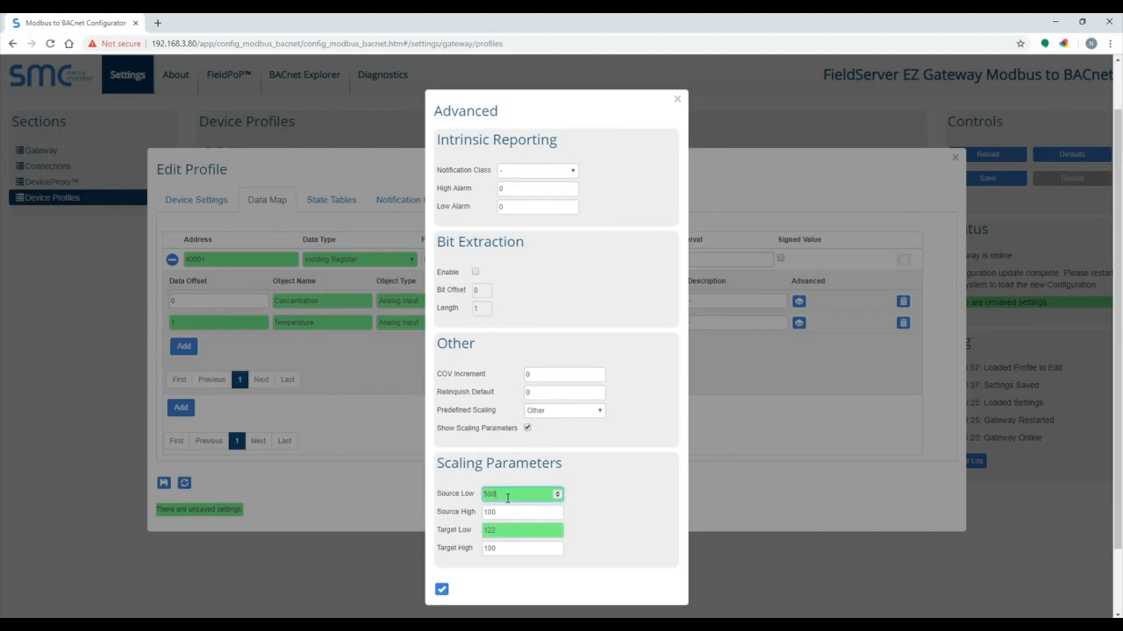
pyautogui.click(520, 511)
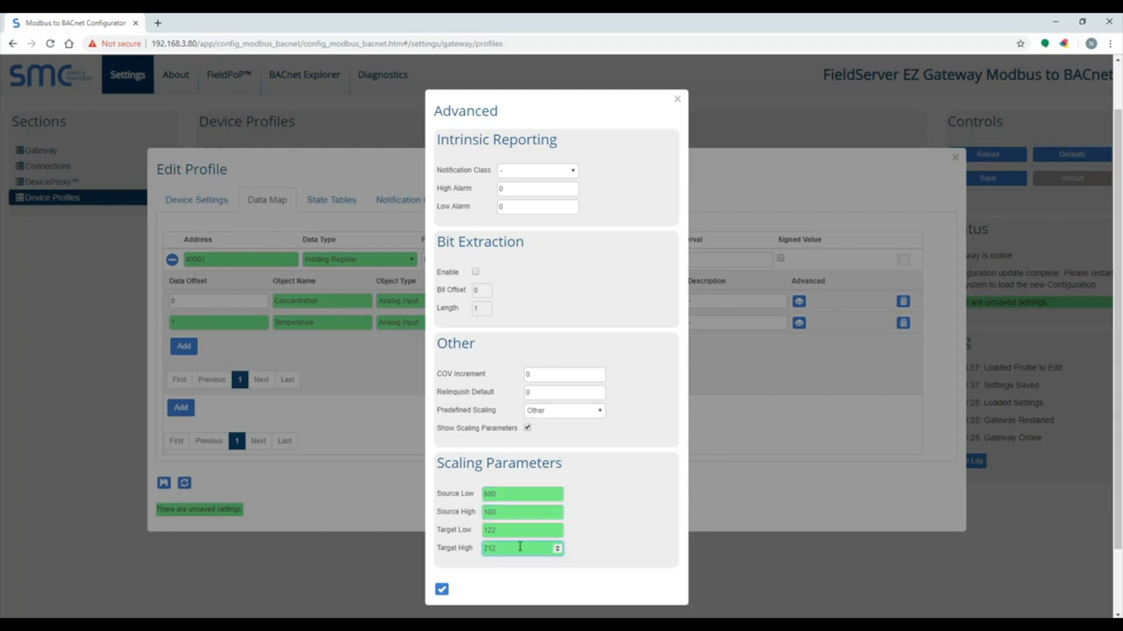
pyautogui.click(519, 513)
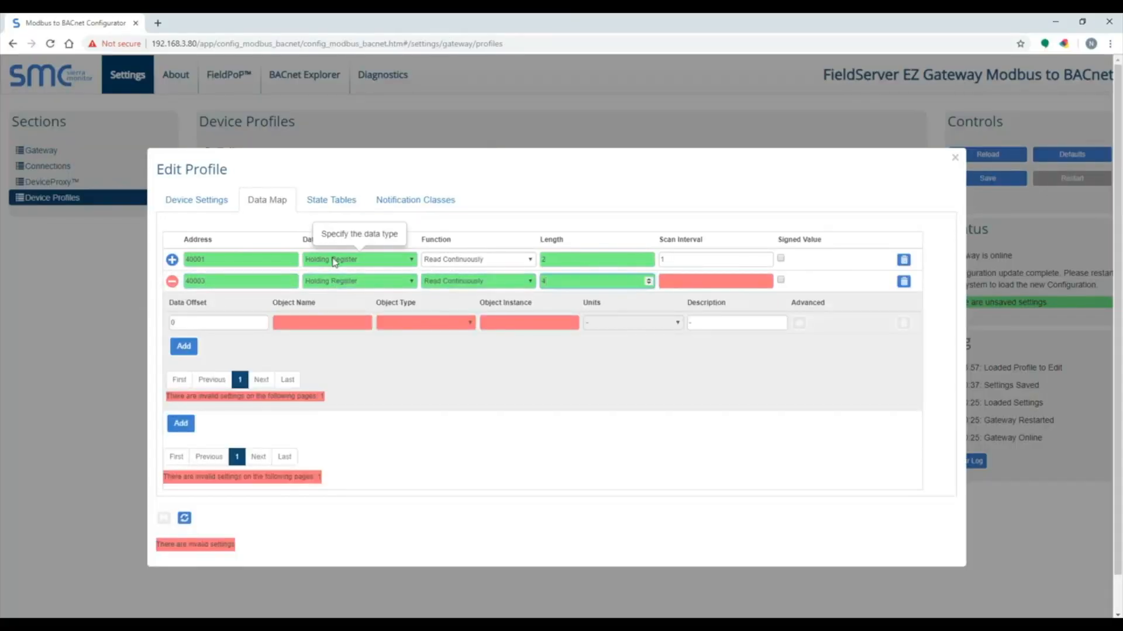
# - Add more points under register 40003 and make Alarm Relay a binary value
pyautogui.click(183, 346)
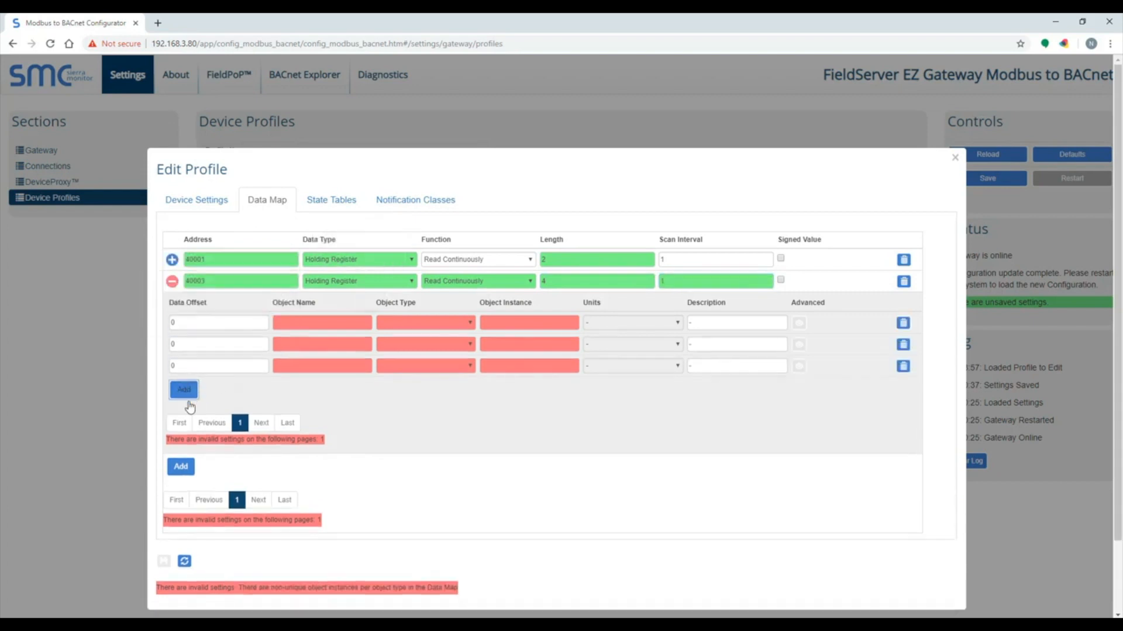
pyautogui.click(183, 389)
pyautogui.write('Alarm')
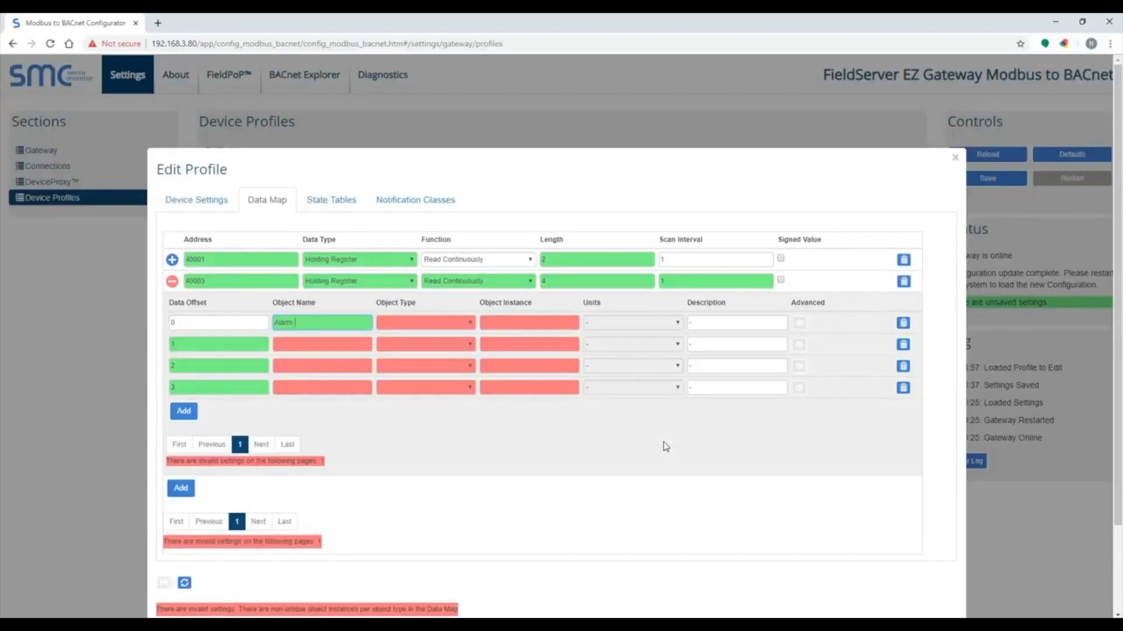
pyautogui.click(424, 323)
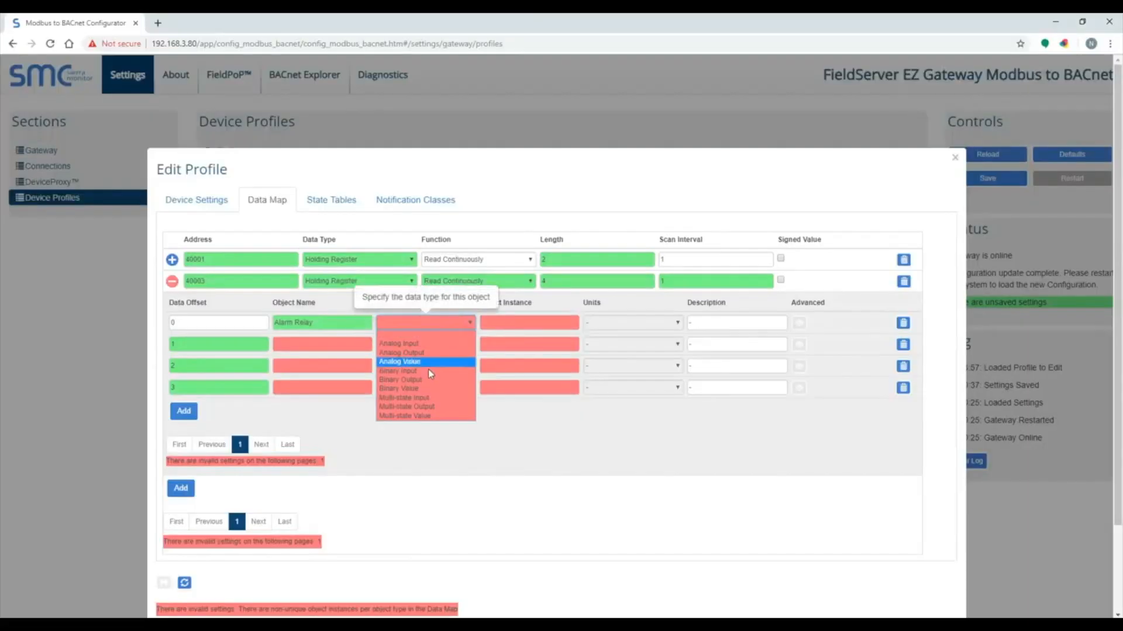
pyautogui.click(398, 388)
pyautogui.write('4')
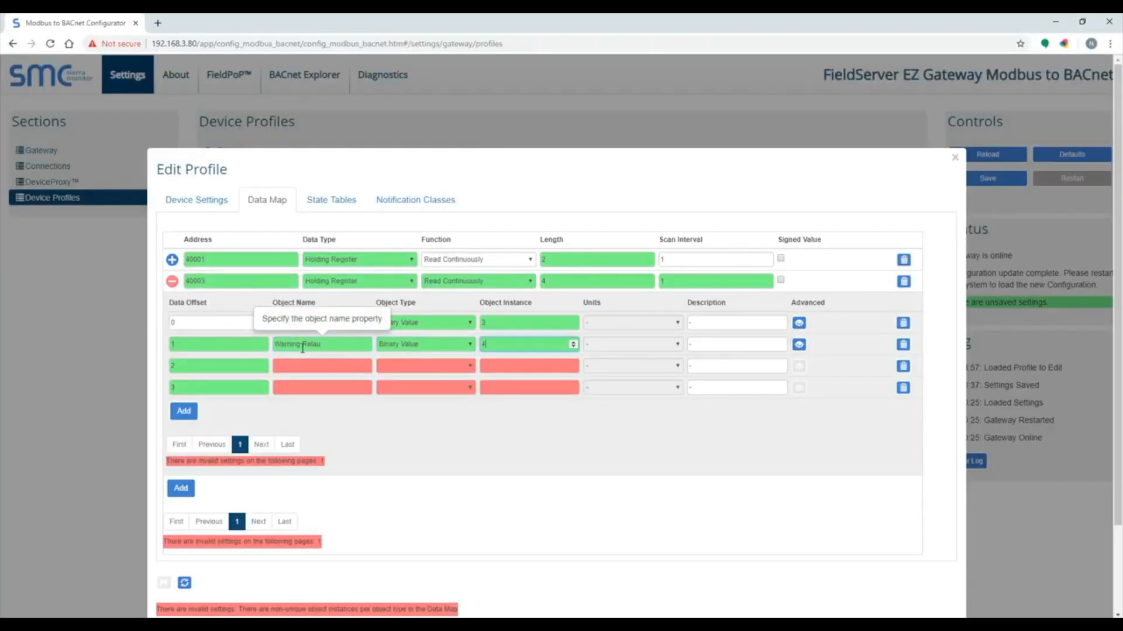
# - Set Warning Relay's advanced text to 'Warning Alarm' and collapse register 40003
pyautogui.click(799, 323)
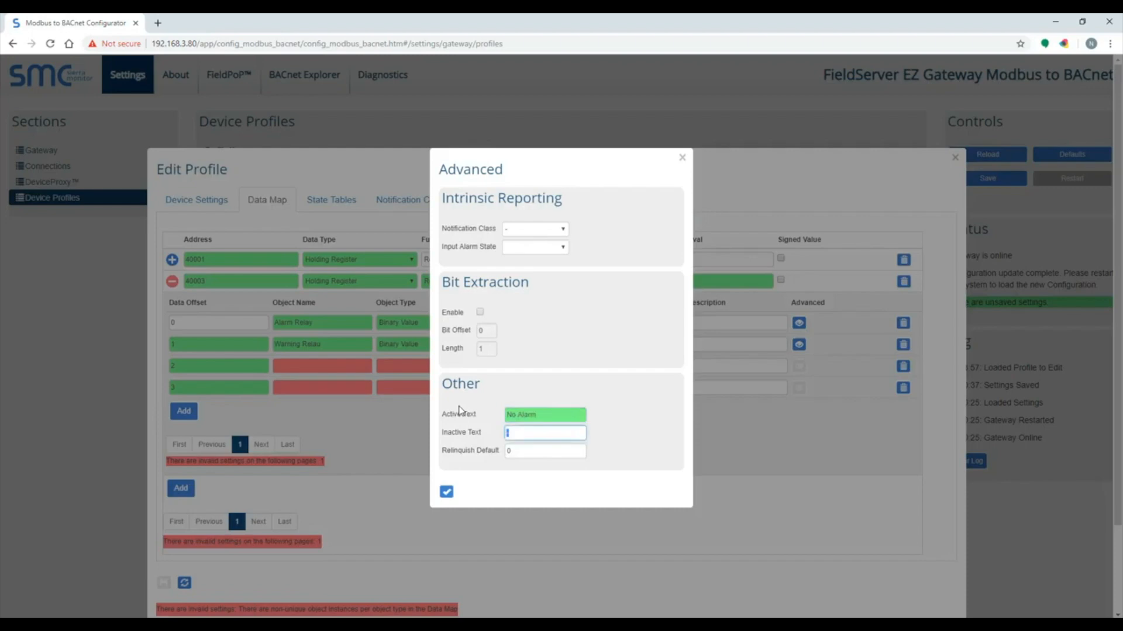
pyautogui.write('Warning Alarm')
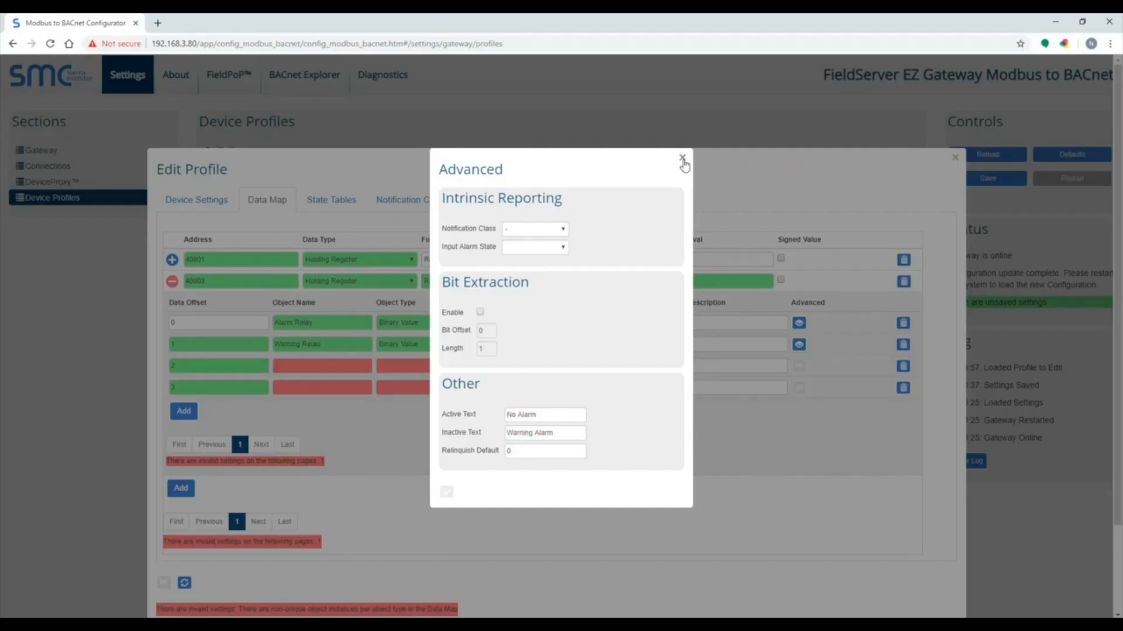
pyautogui.click(683, 158)
pyautogui.write('Alarm Setpoint')
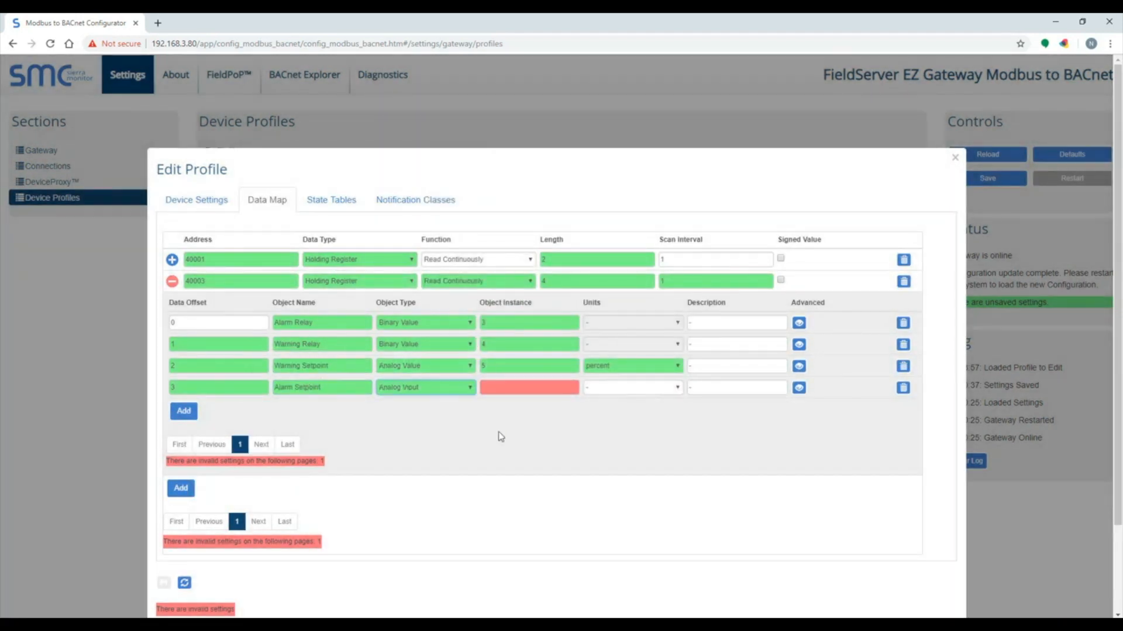
pyautogui.click(632, 387)
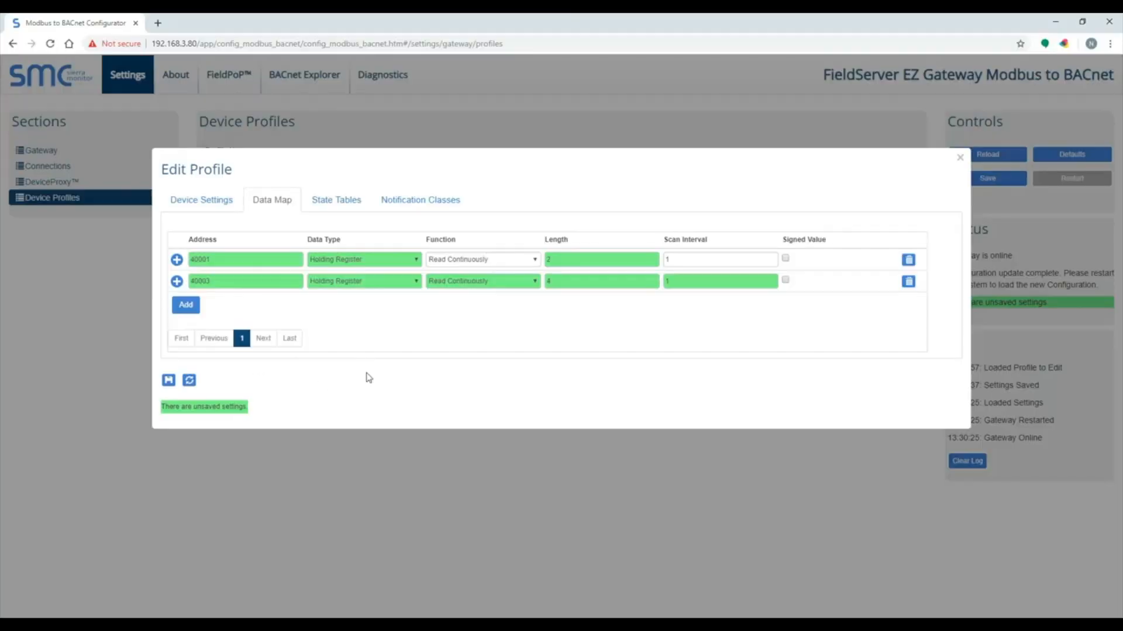
# - Add register 40017 with a Run Time analog input point, instance 7
pyautogui.click(185, 304)
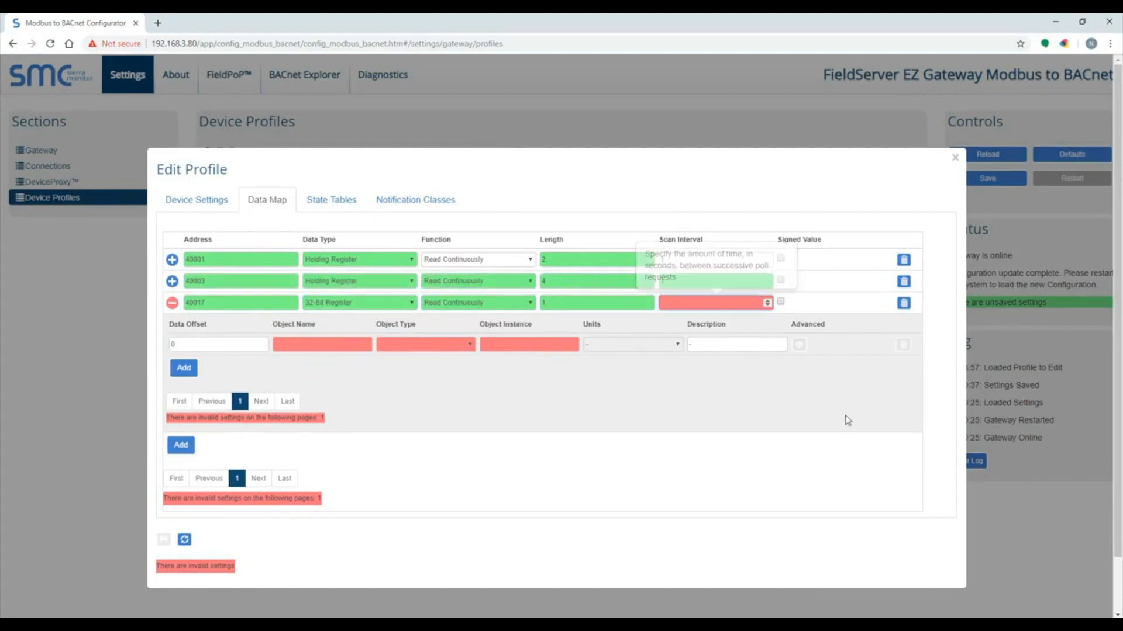
pyautogui.write('un Ti')
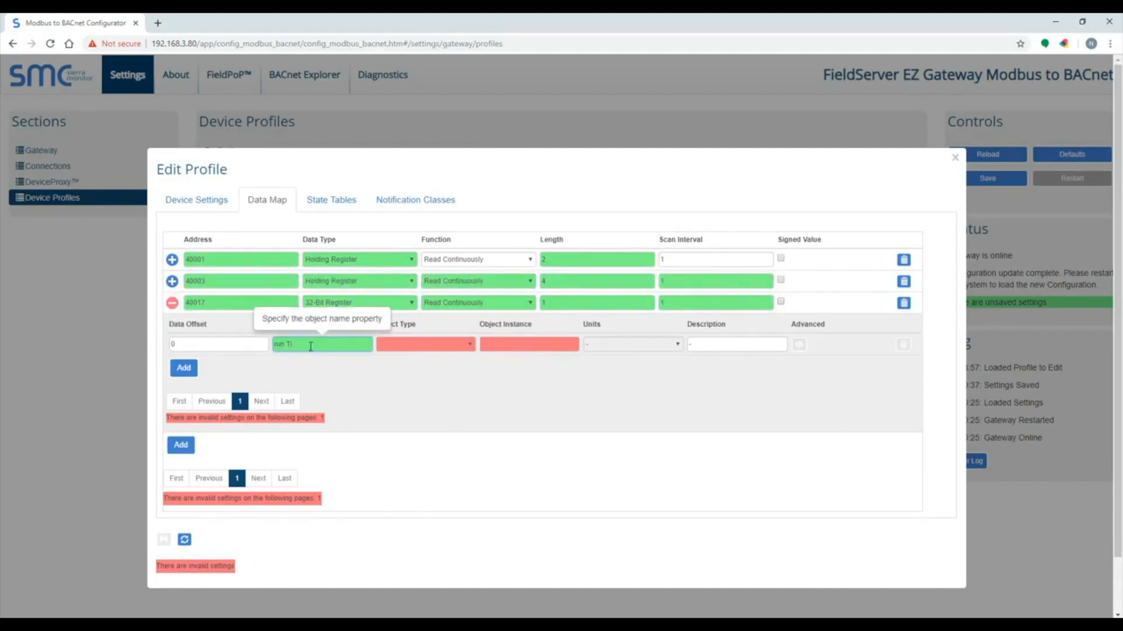
pyautogui.click(424, 345)
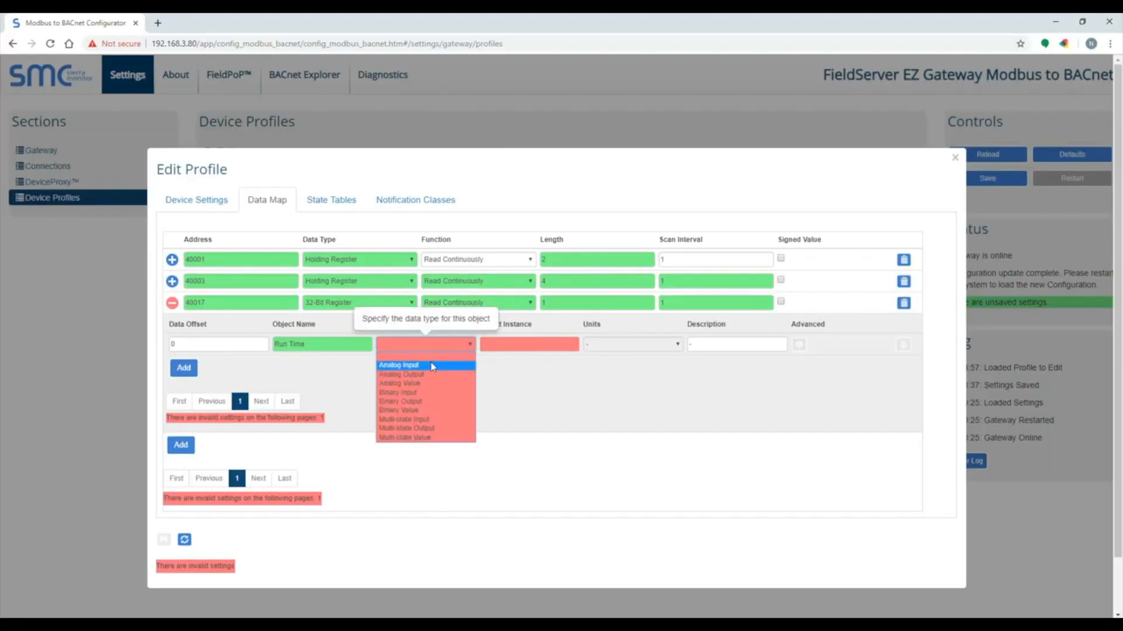
pyautogui.click(399, 365)
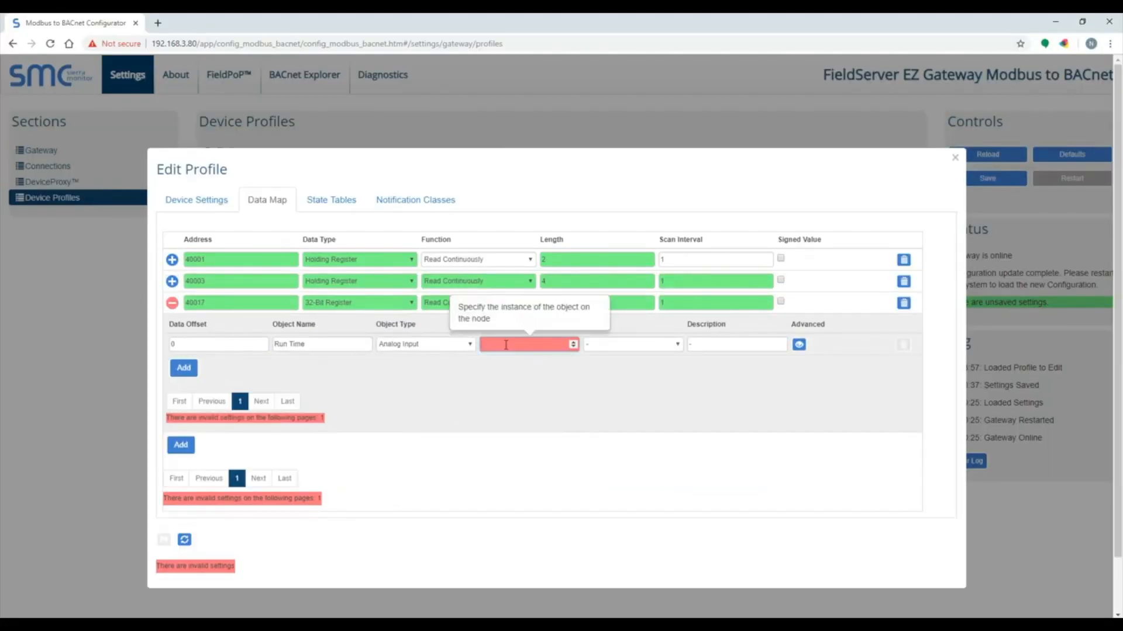
pyautogui.write('7')
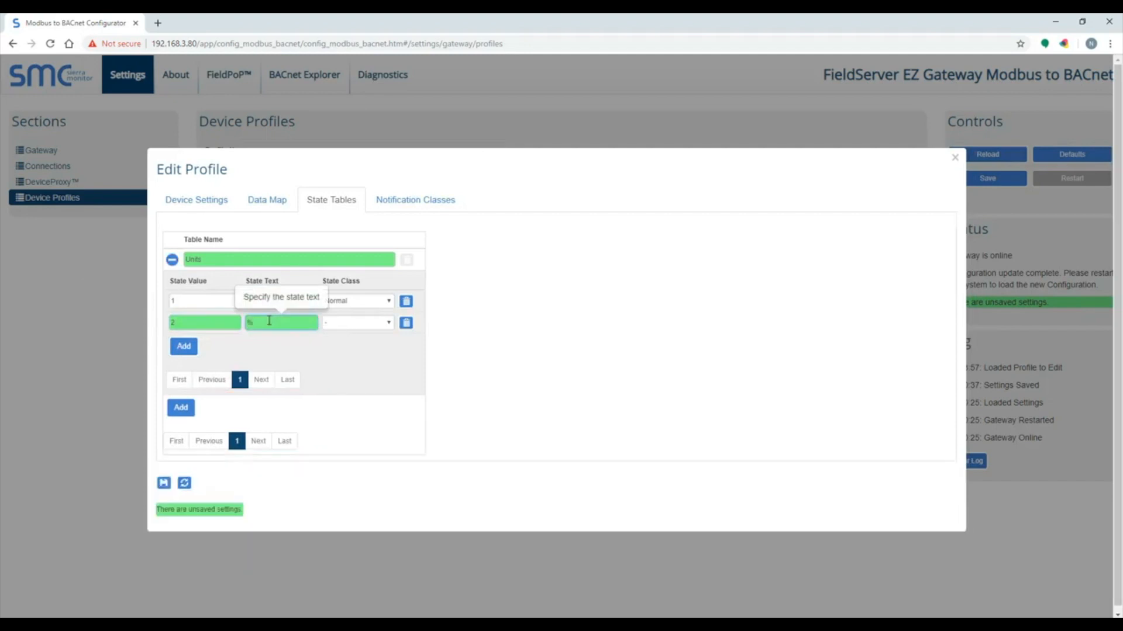
# - Add the %VOL state to the Units table and link the Units point to it
pyautogui.write('%VOL')
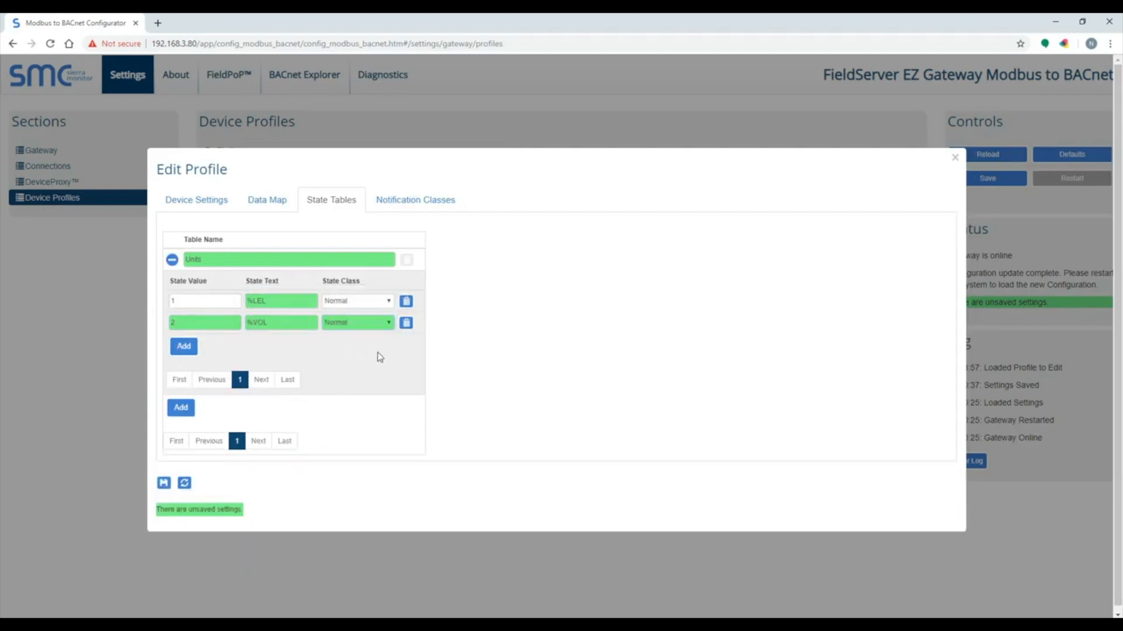
pyautogui.click(266, 200)
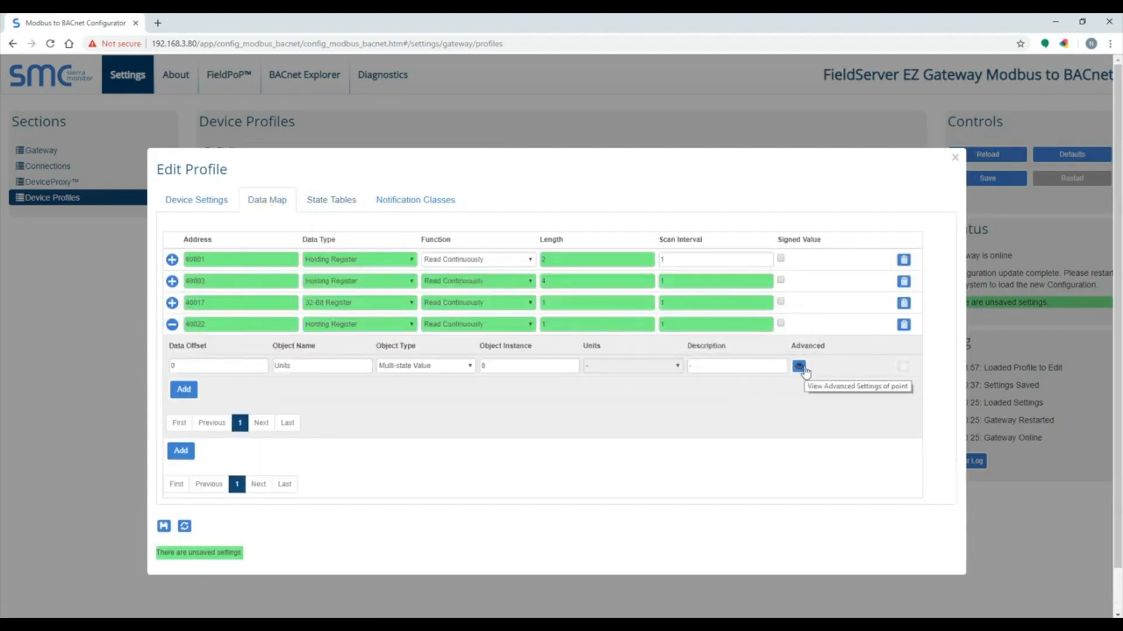
pyautogui.click(798, 366)
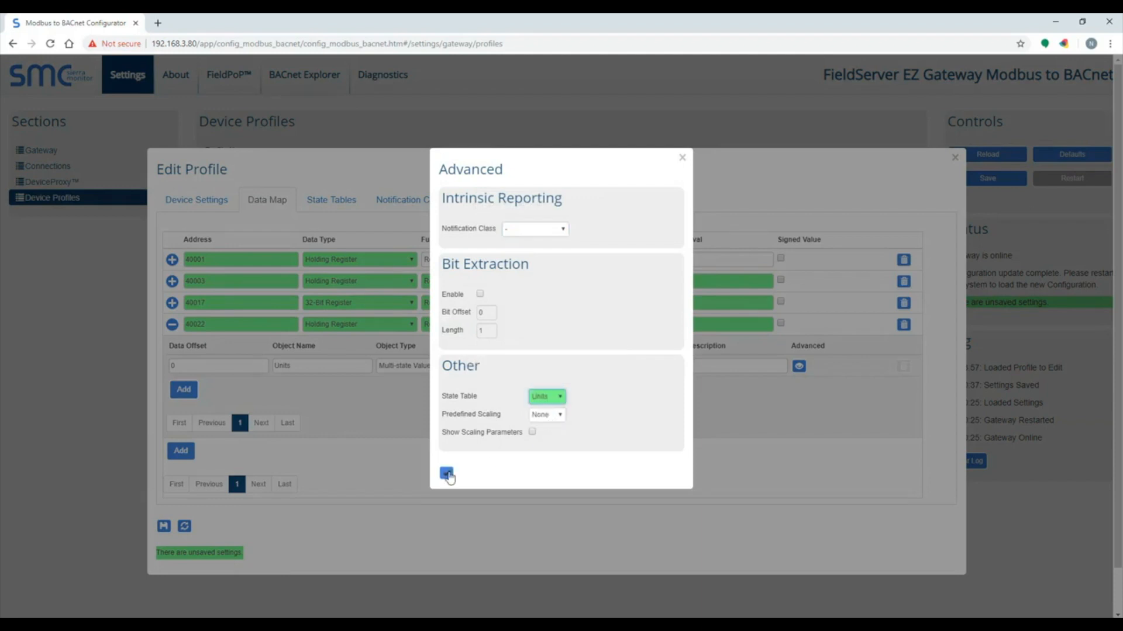
pyautogui.click(446, 474)
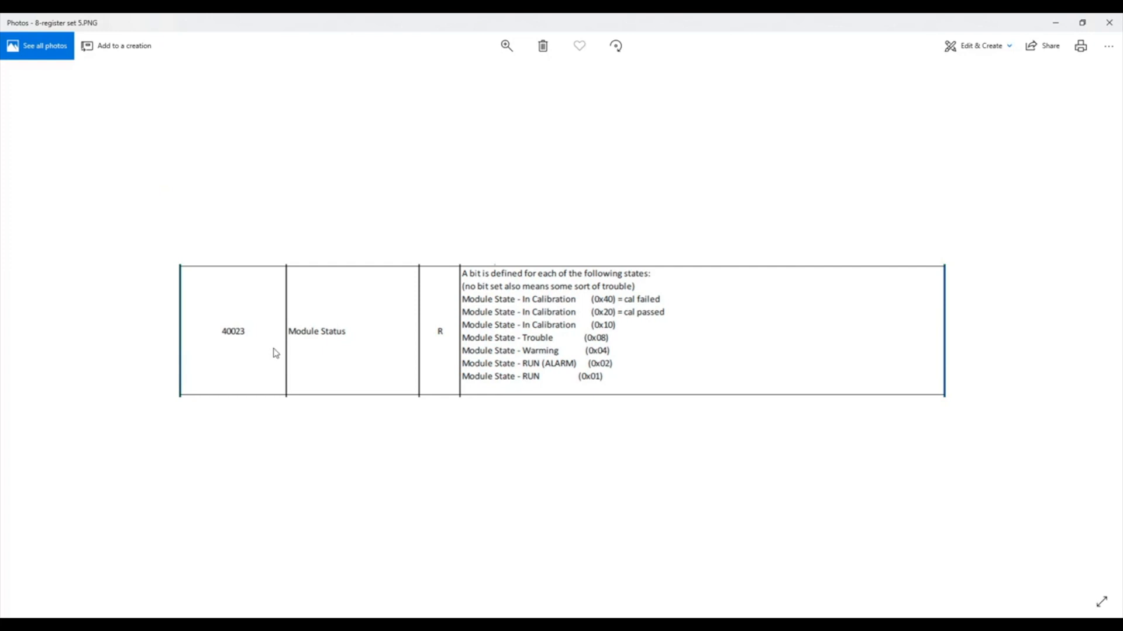
pyautogui.moveTo(542, 390)
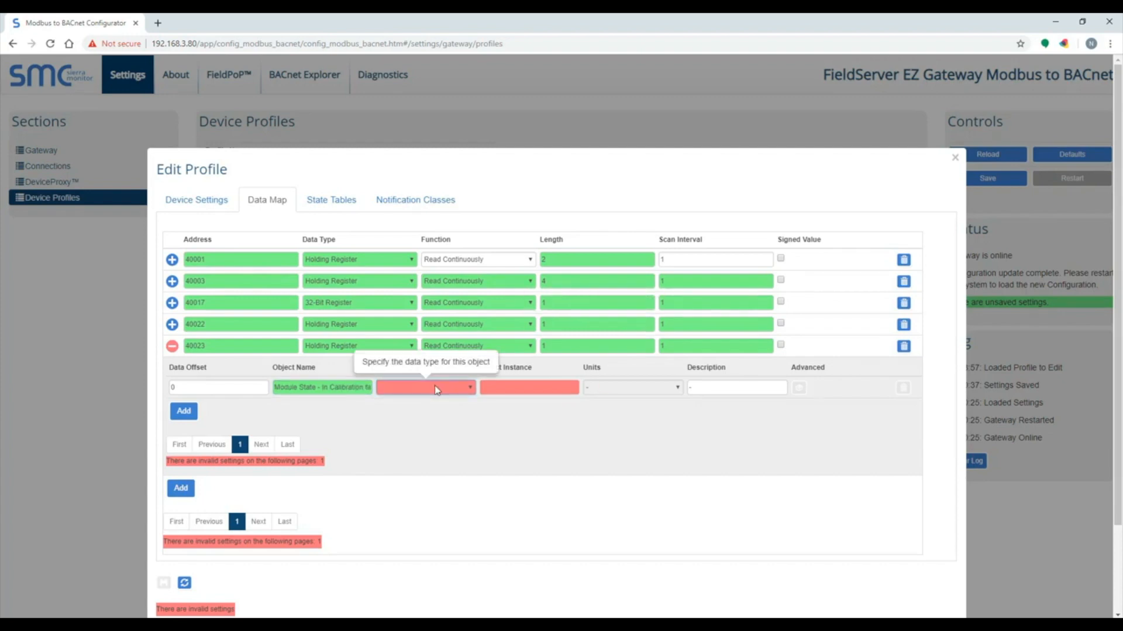
# - Configure bit extraction for In Calibration and add a RUN Alarm bit point under 40023
pyautogui.click(425, 387)
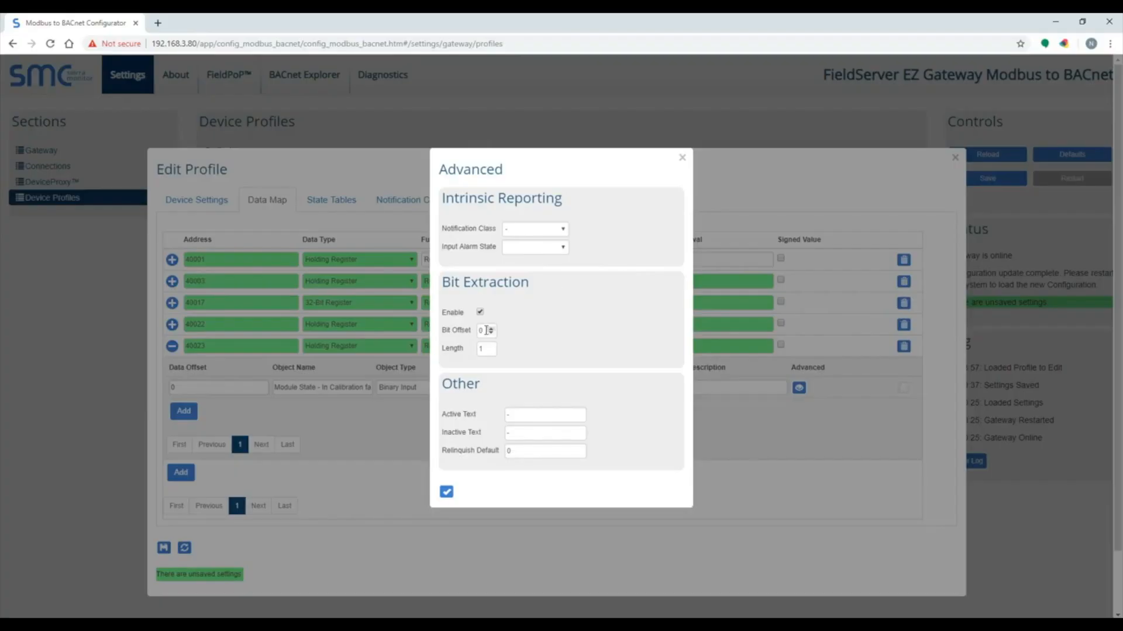
pyautogui.click(681, 157)
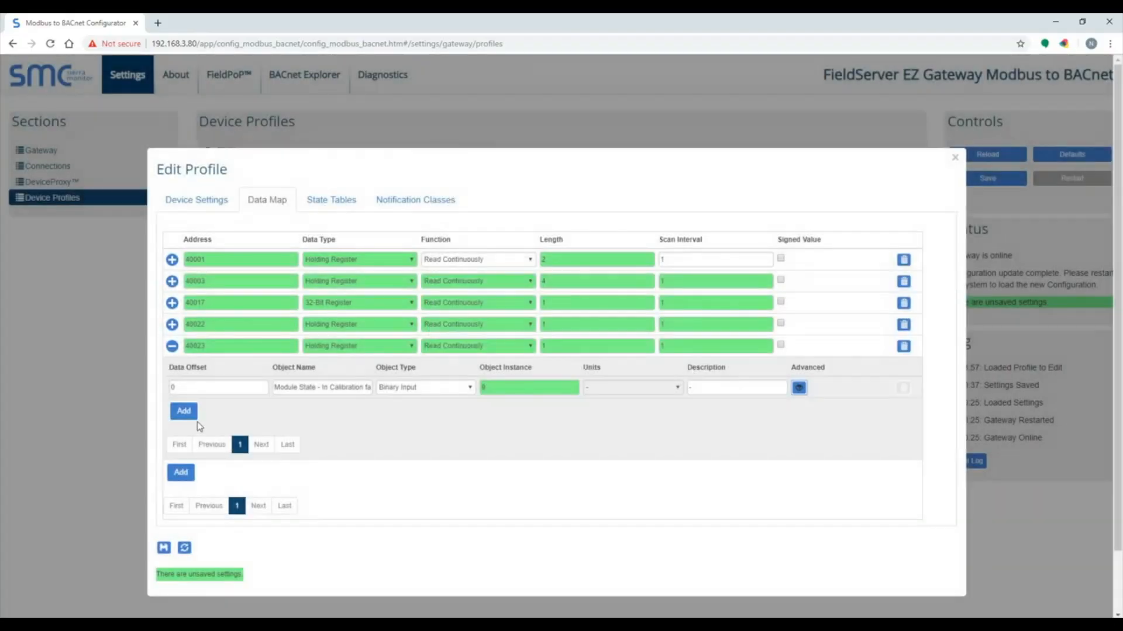
pyautogui.click(183, 410)
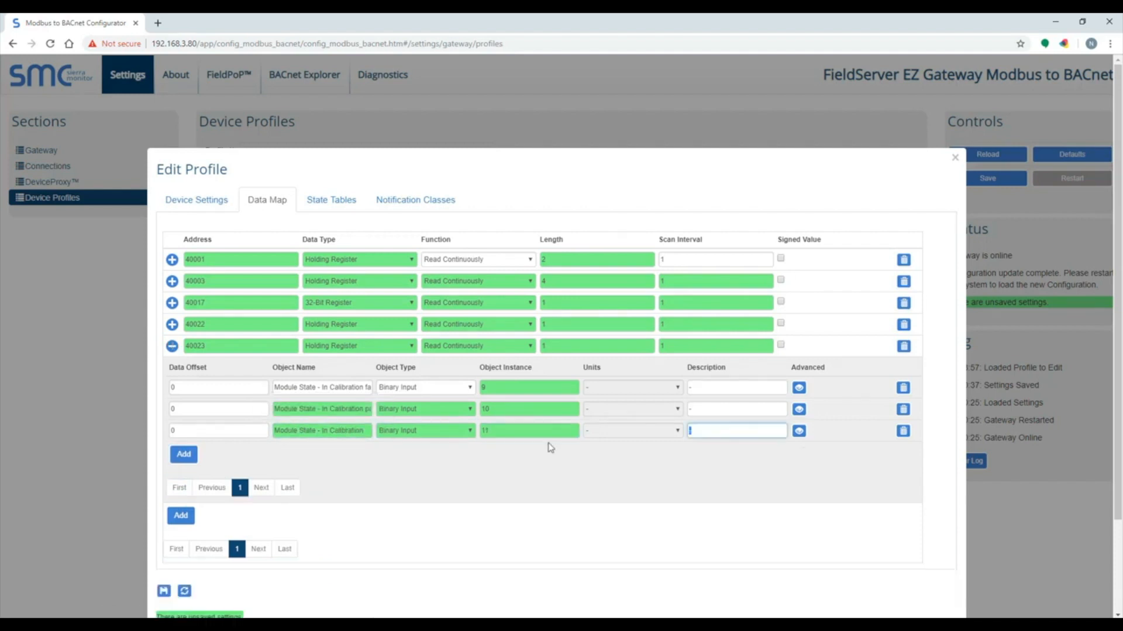
pyautogui.click(183, 454)
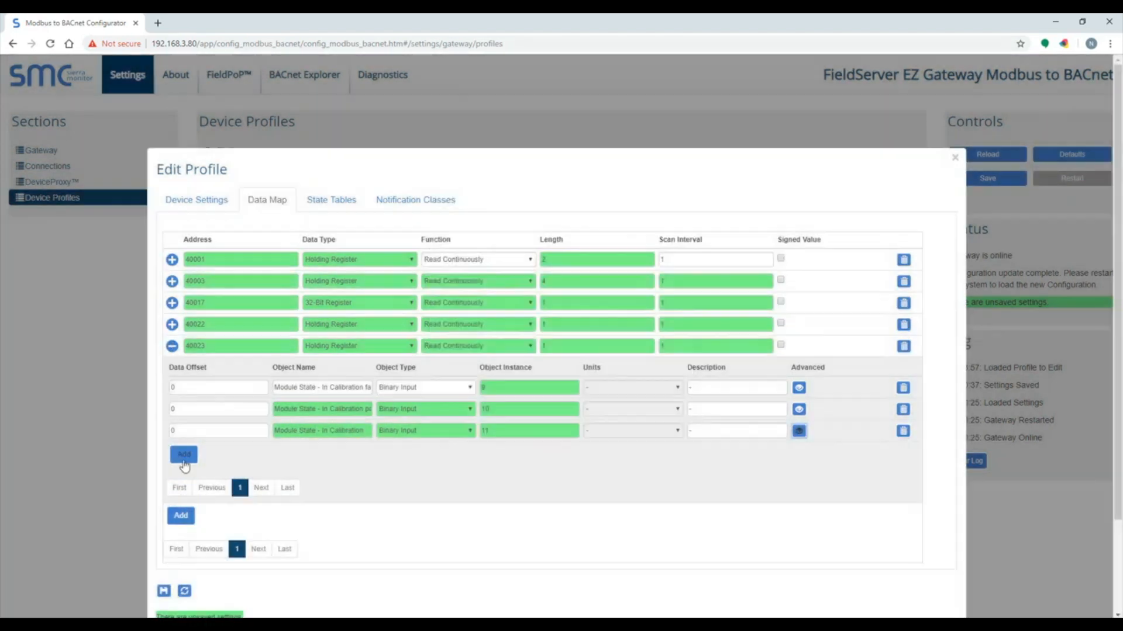
# - Add the RUN bit-extracted point and save the Gas Sensor profile
pyautogui.click(183, 456)
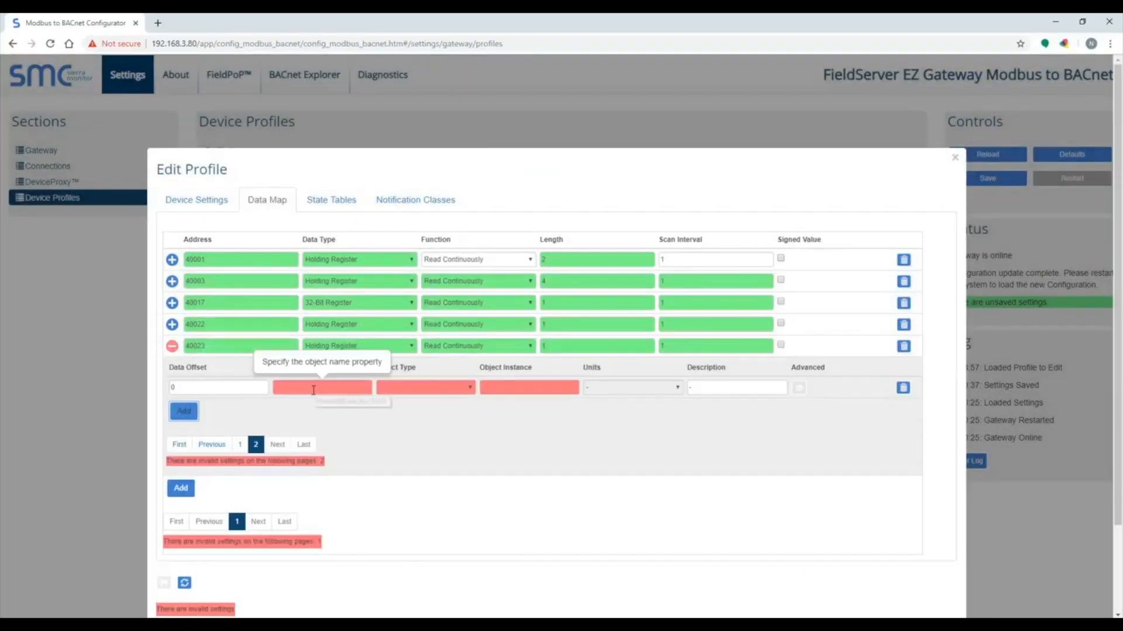
pyautogui.click(798, 387)
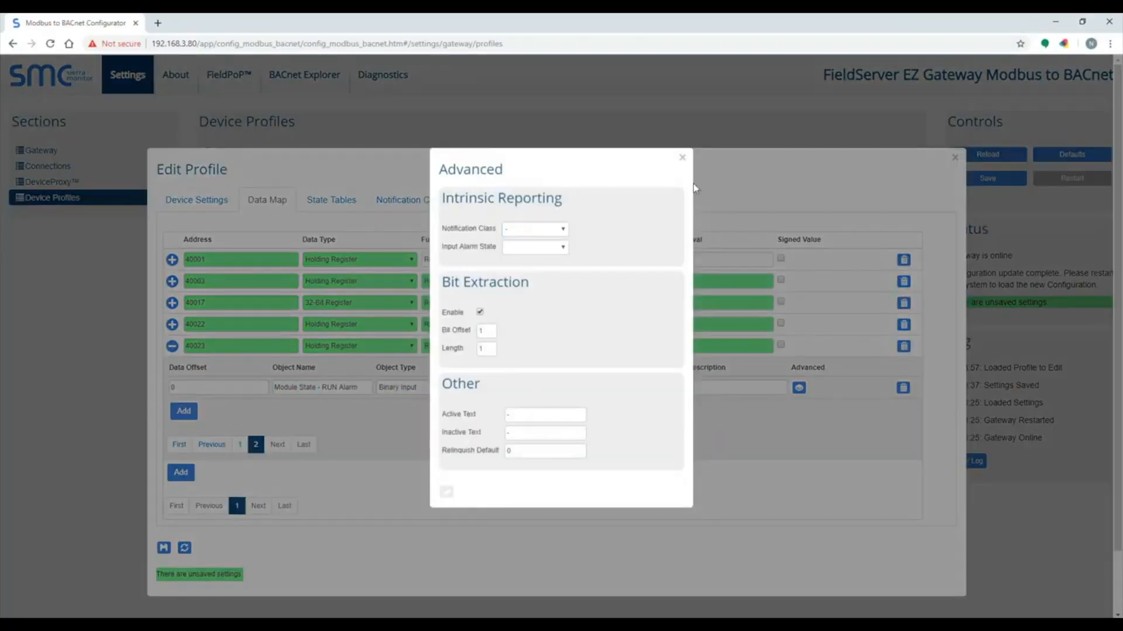
pyautogui.click(680, 157)
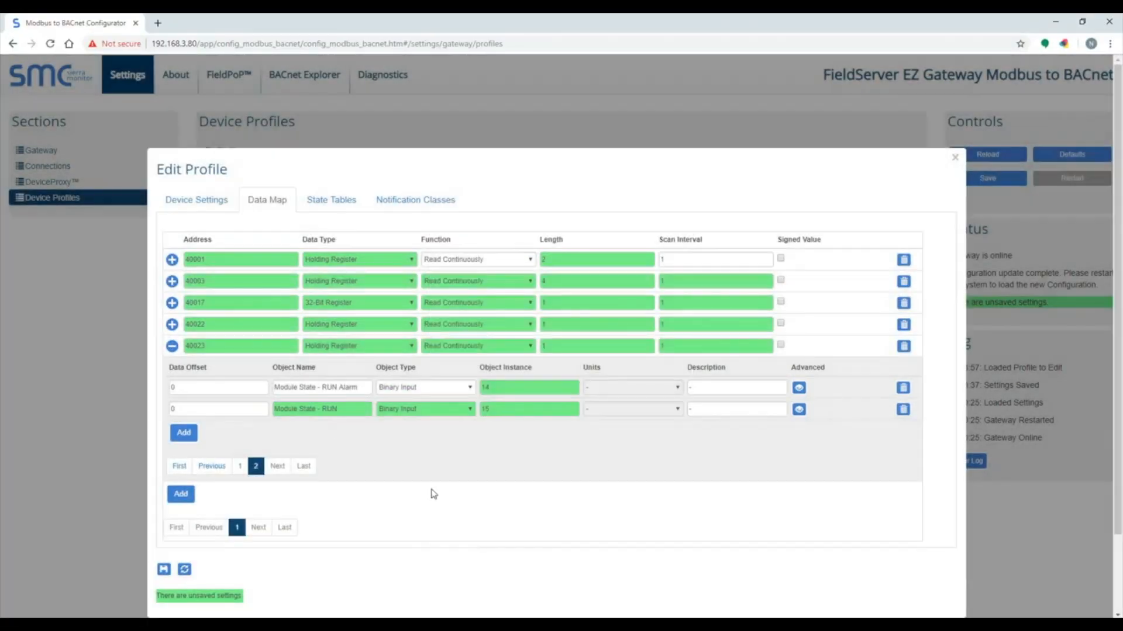
pyautogui.click(163, 569)
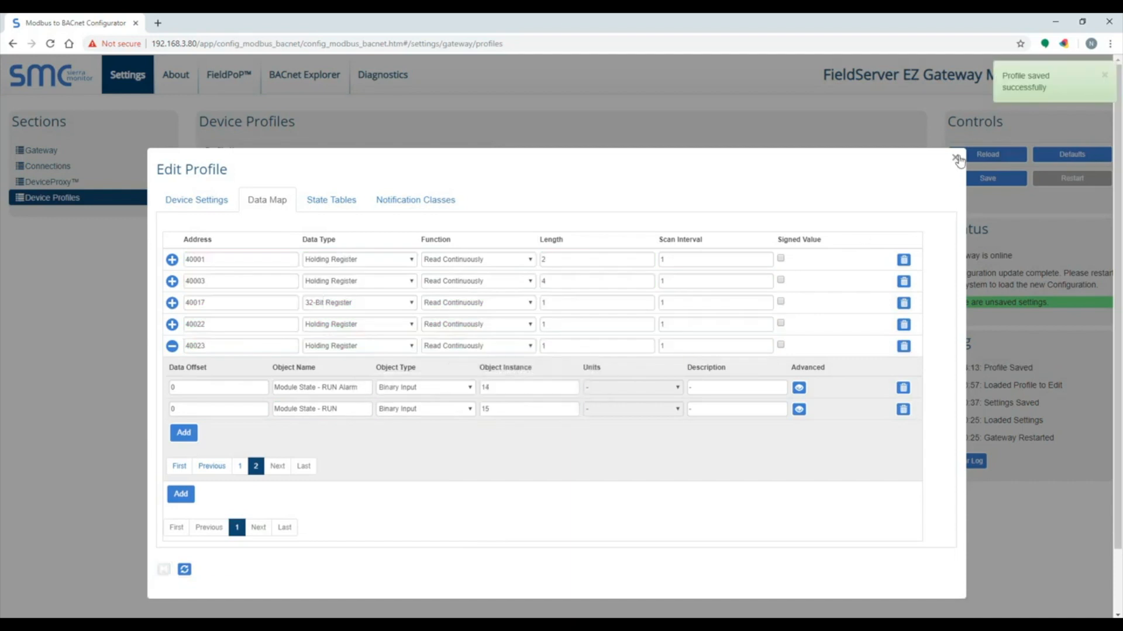
# - Add a DeviceProxy entry for the Gas Sensor profile with BACnet instance 1991
pyautogui.click(957, 159)
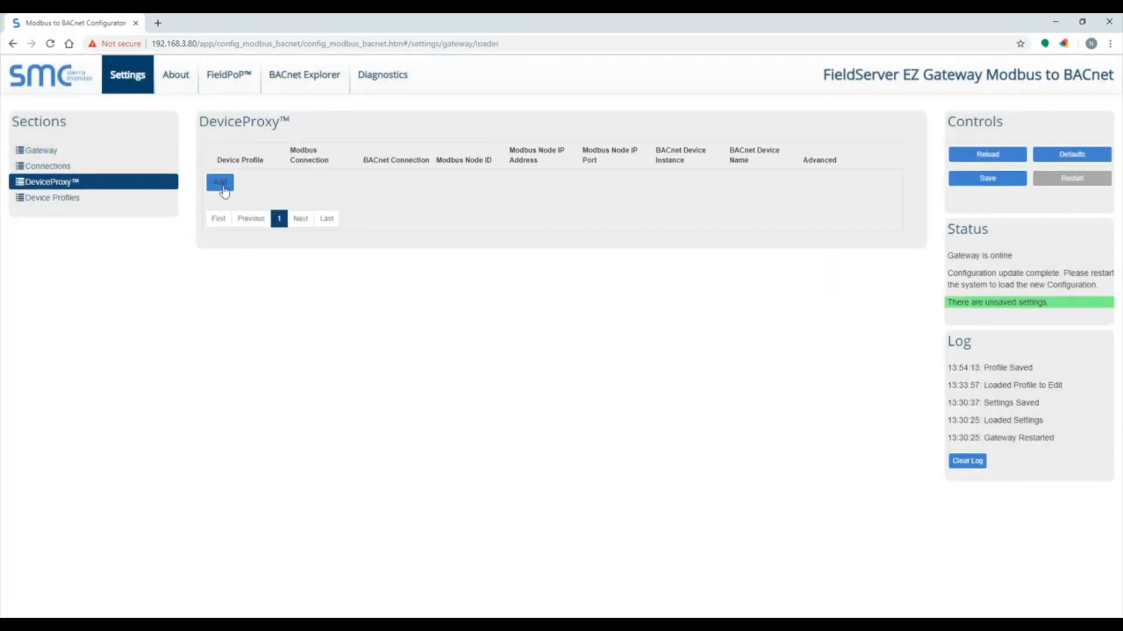
pyautogui.click(219, 181)
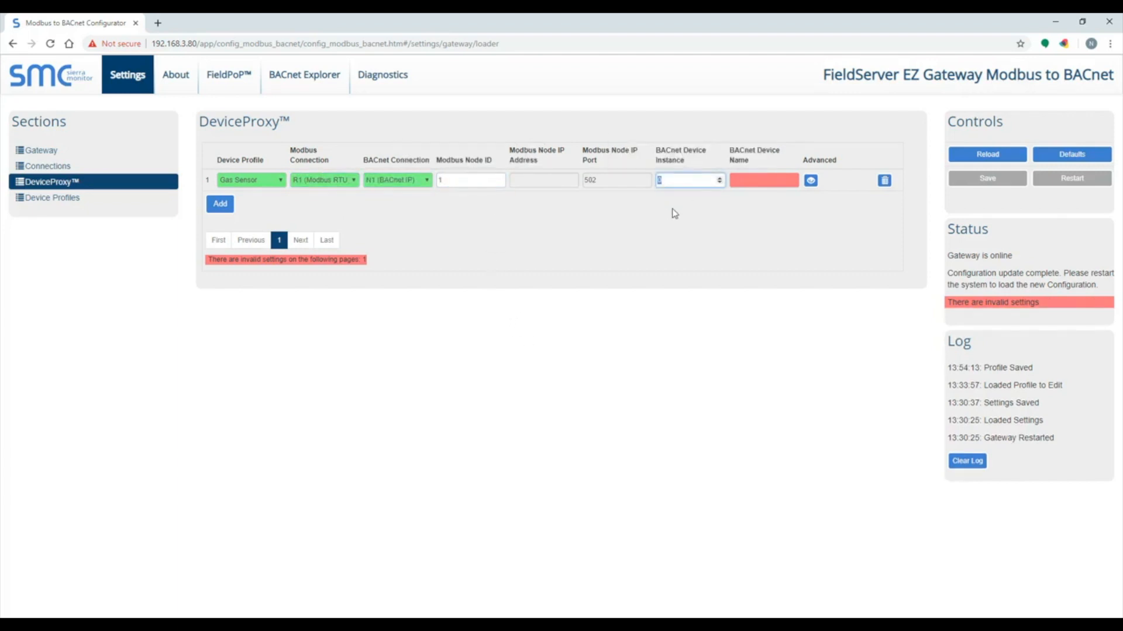
pyautogui.write('Gas Sensor')
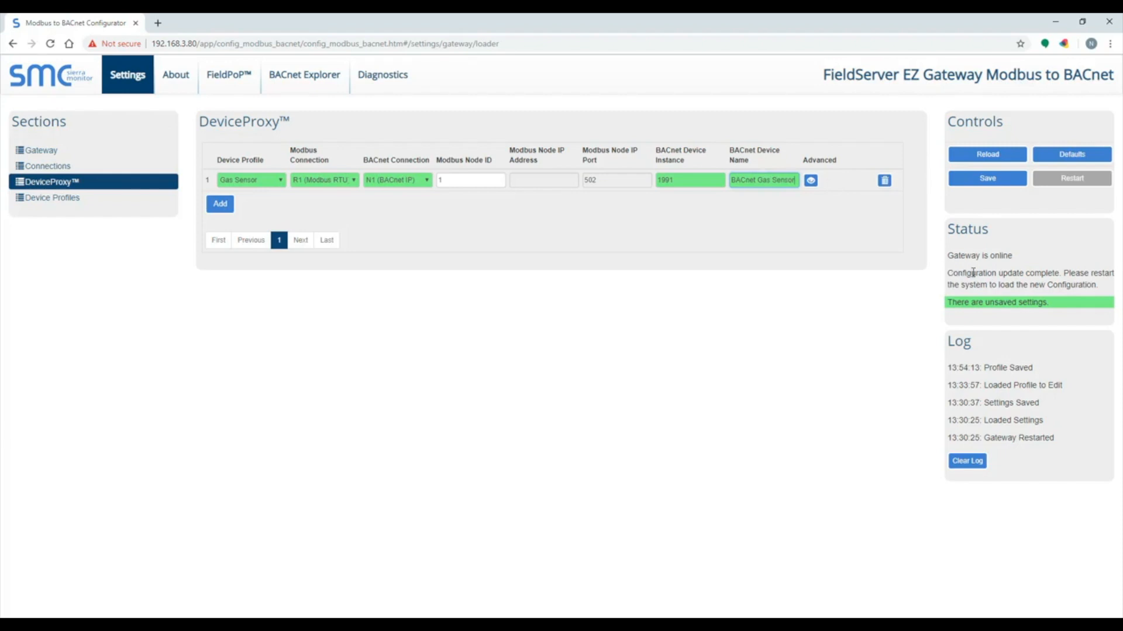
# - Save the Gas Sensor device proxy and restart the gateway
pyautogui.click(1072, 178)
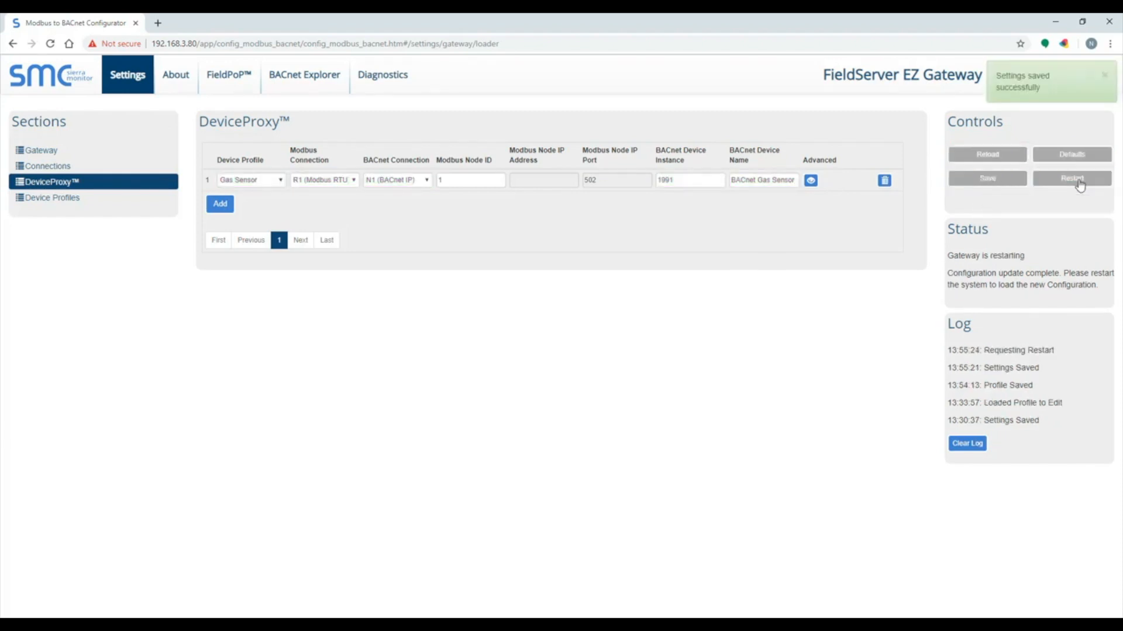
pyautogui.click(1072, 177)
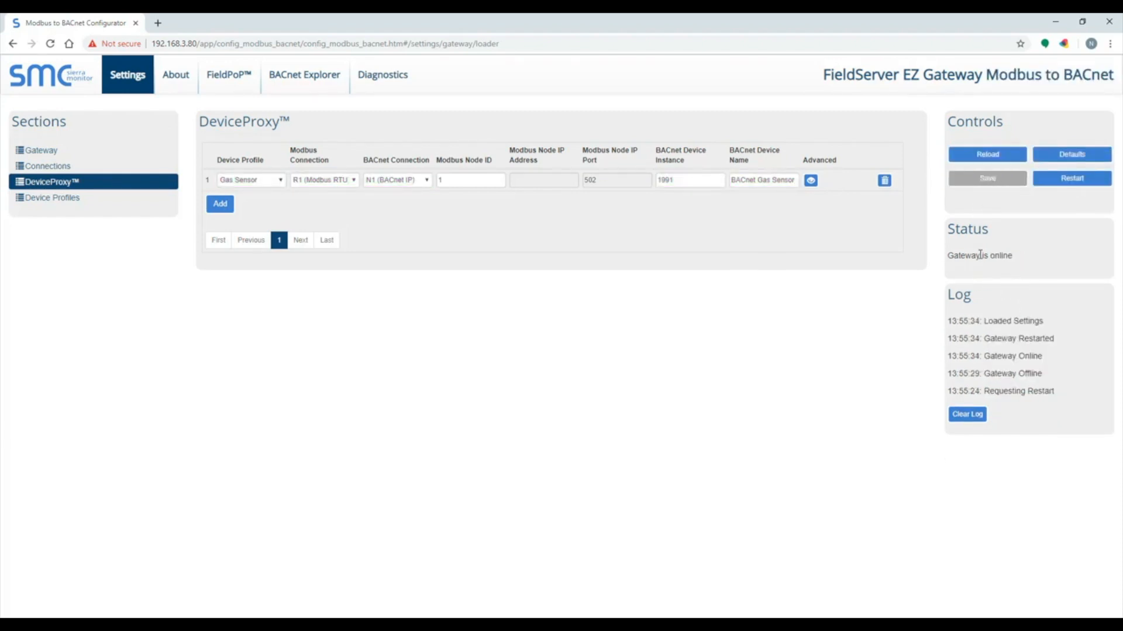
pyautogui.click(52, 198)
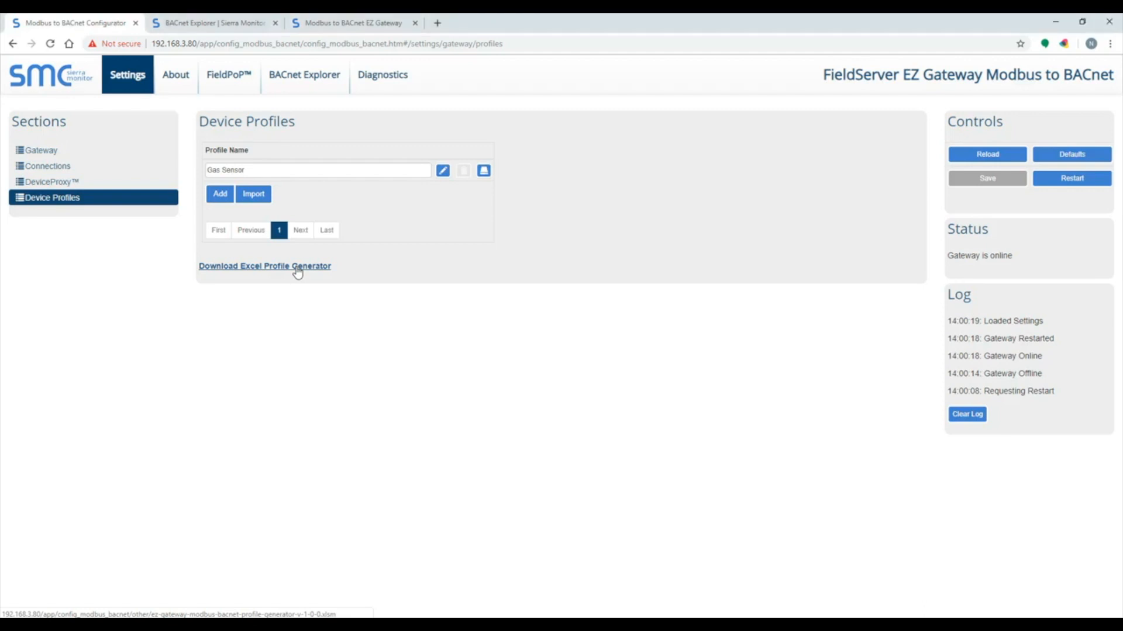
# - Download and open the Excel Profile Generator workbook from Device Profiles
pyautogui.click(265, 265)
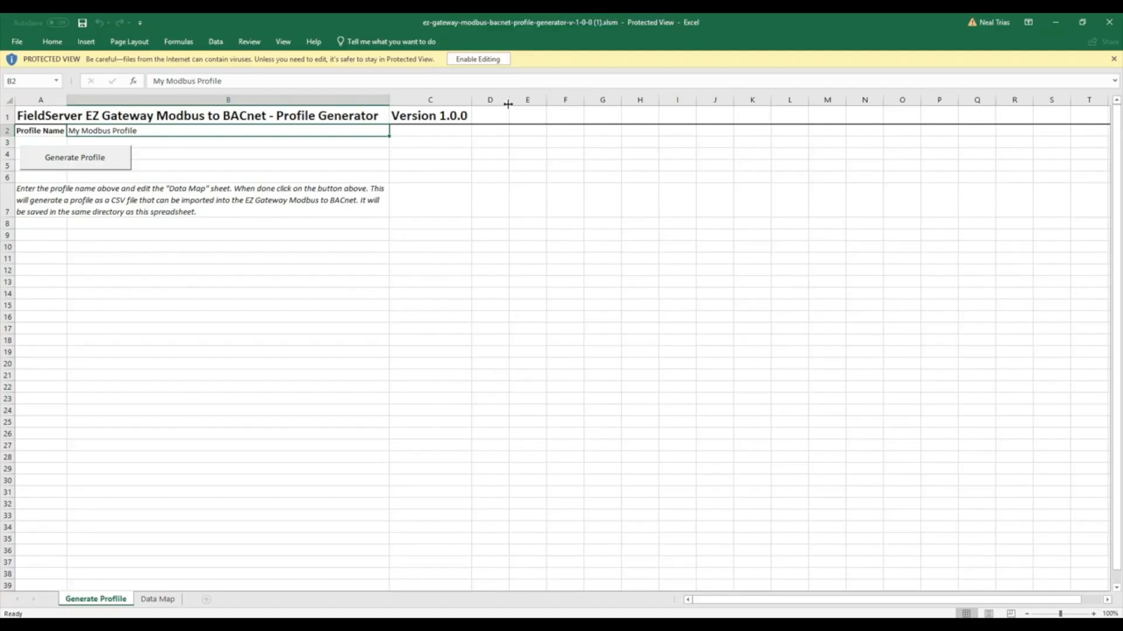
# - Enable editing, name the profile 'Gas Sensor (Profile Generator)', and review the Data Map sheet
pyautogui.click(476, 59)
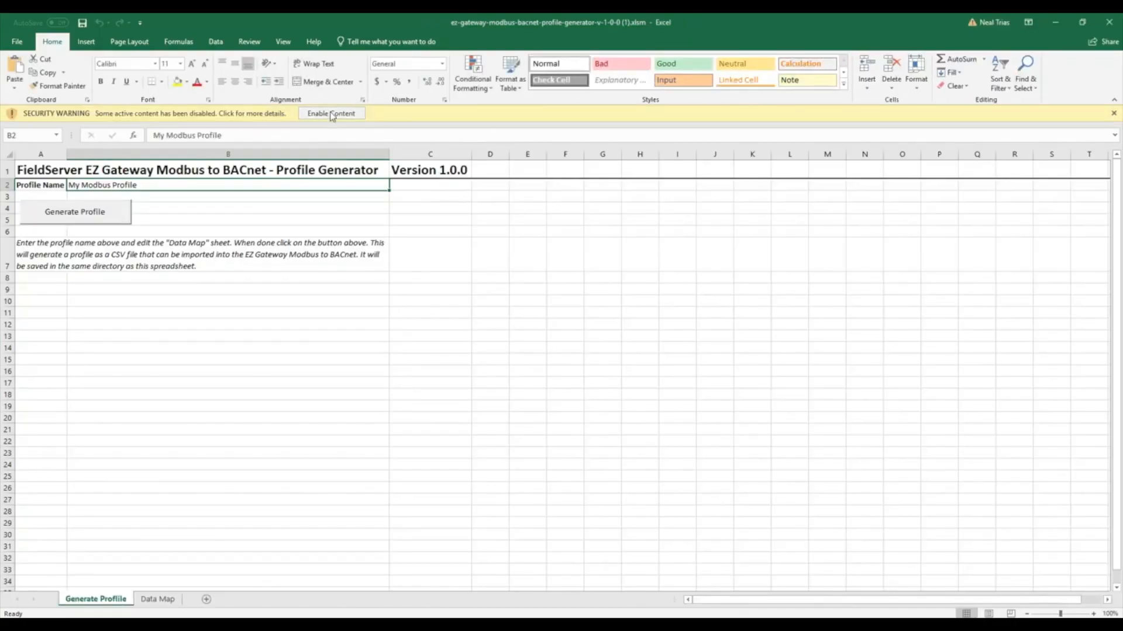
pyautogui.write('Gas Sensor (P')
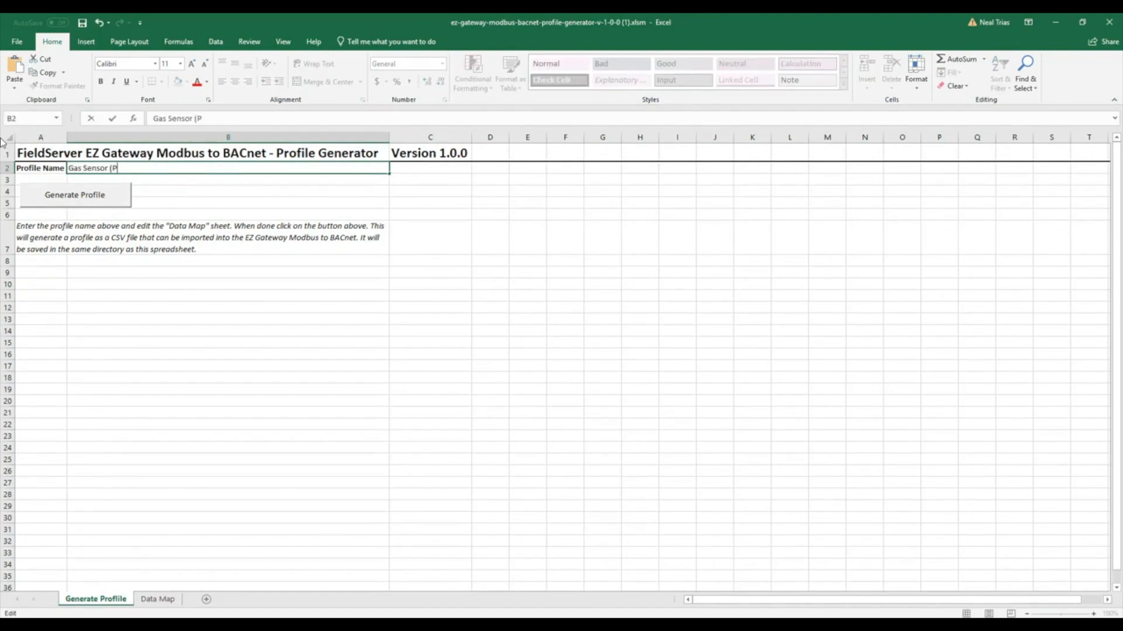
pyautogui.write('rofile Generator)')
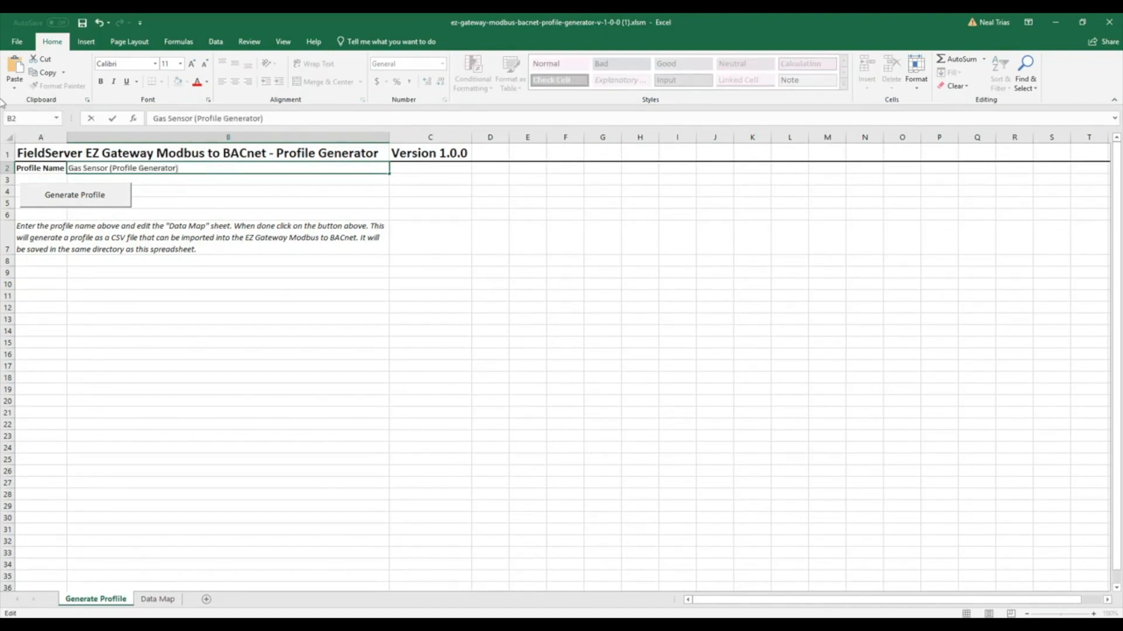
pyautogui.click(157, 599)
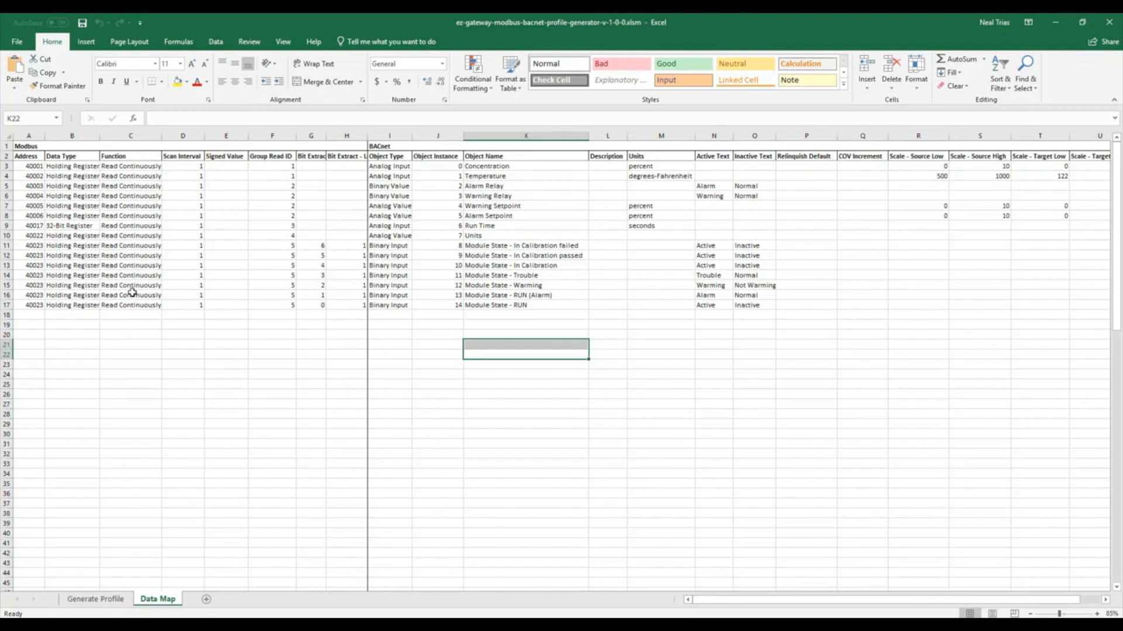
pyautogui.click(95, 599)
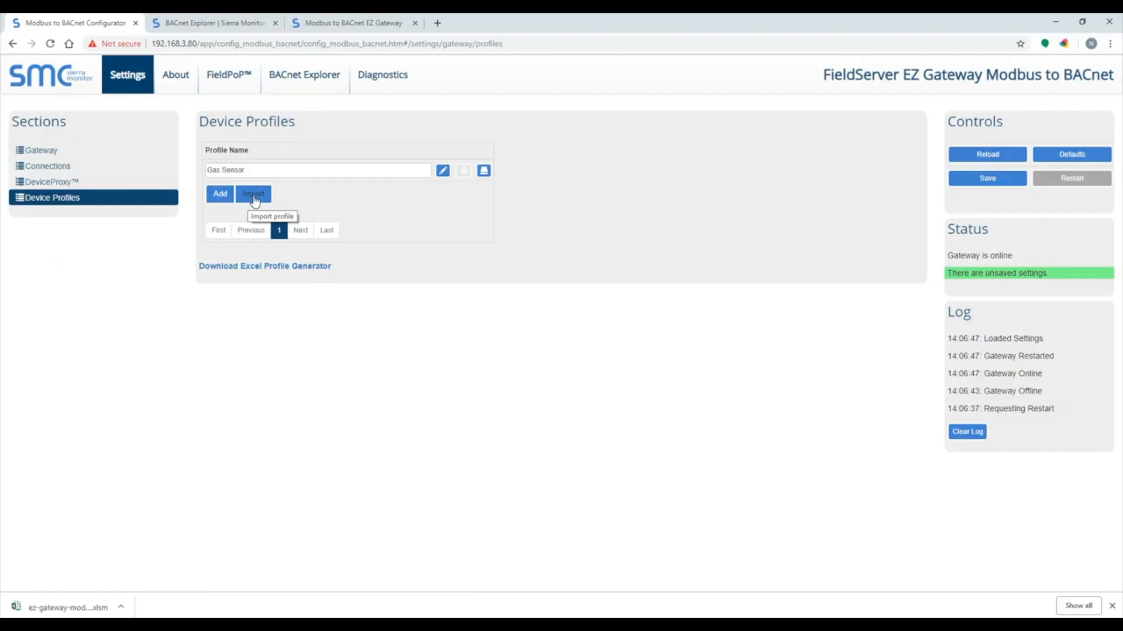
# - Import the Excel profile, add a proxy using Gas Sensor - Profile Generator, save and restart
pyautogui.click(253, 194)
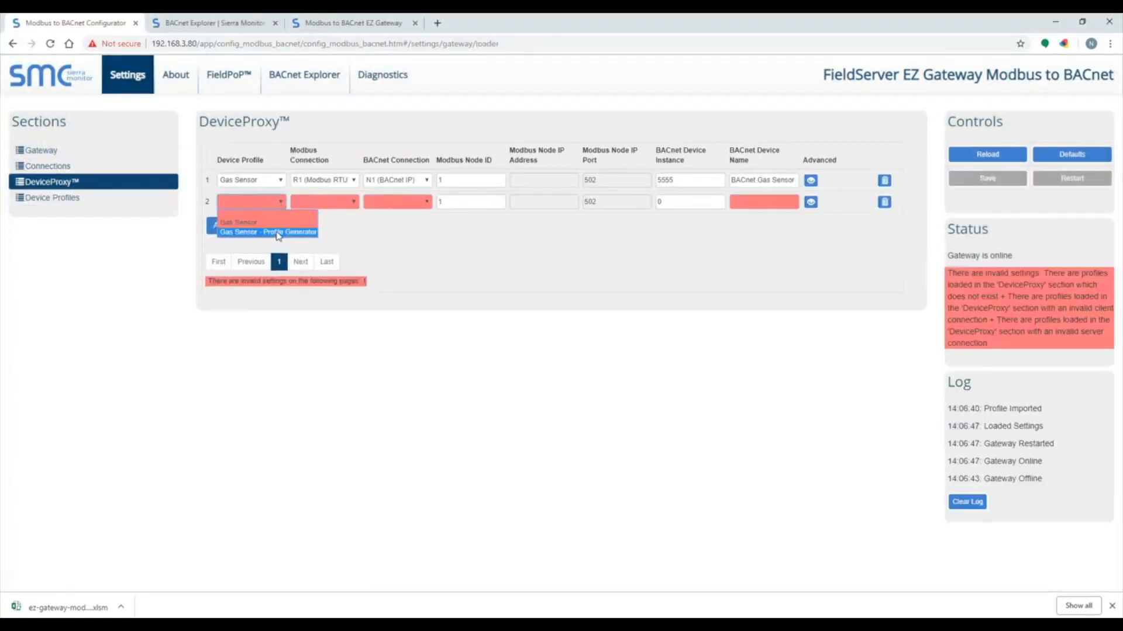
pyautogui.click(267, 232)
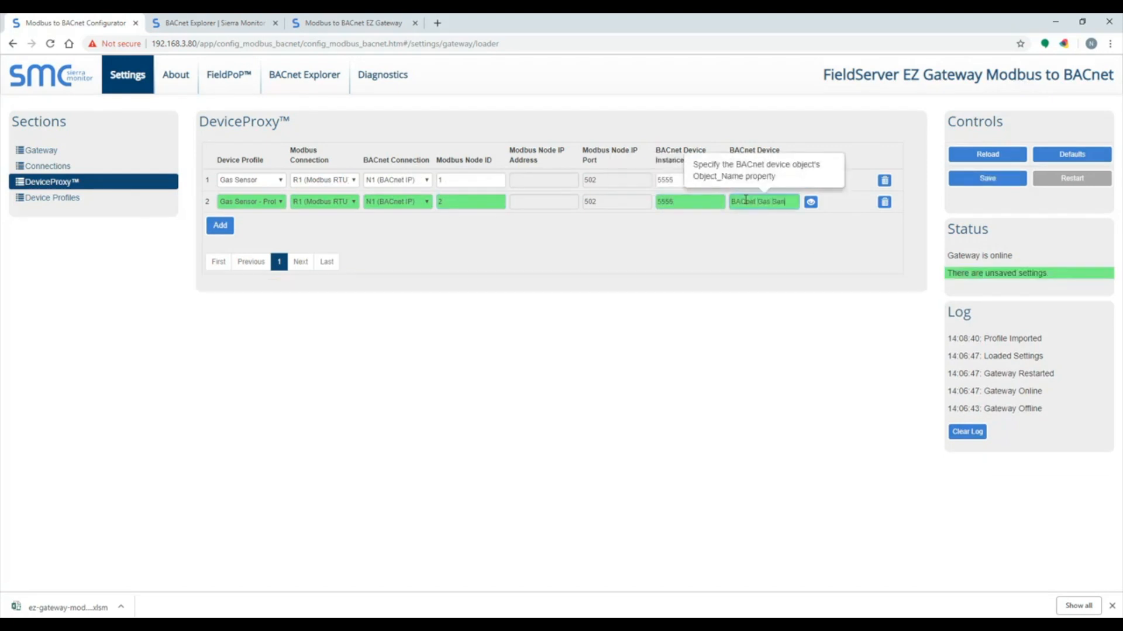
pyautogui.click(986, 178)
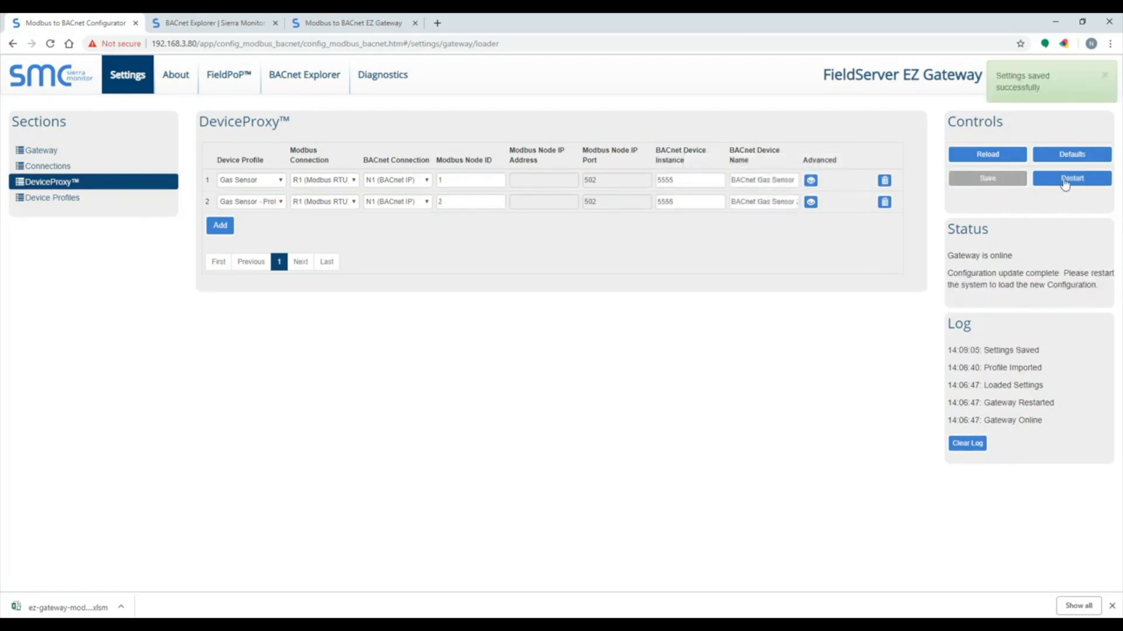
pyautogui.click(1071, 178)
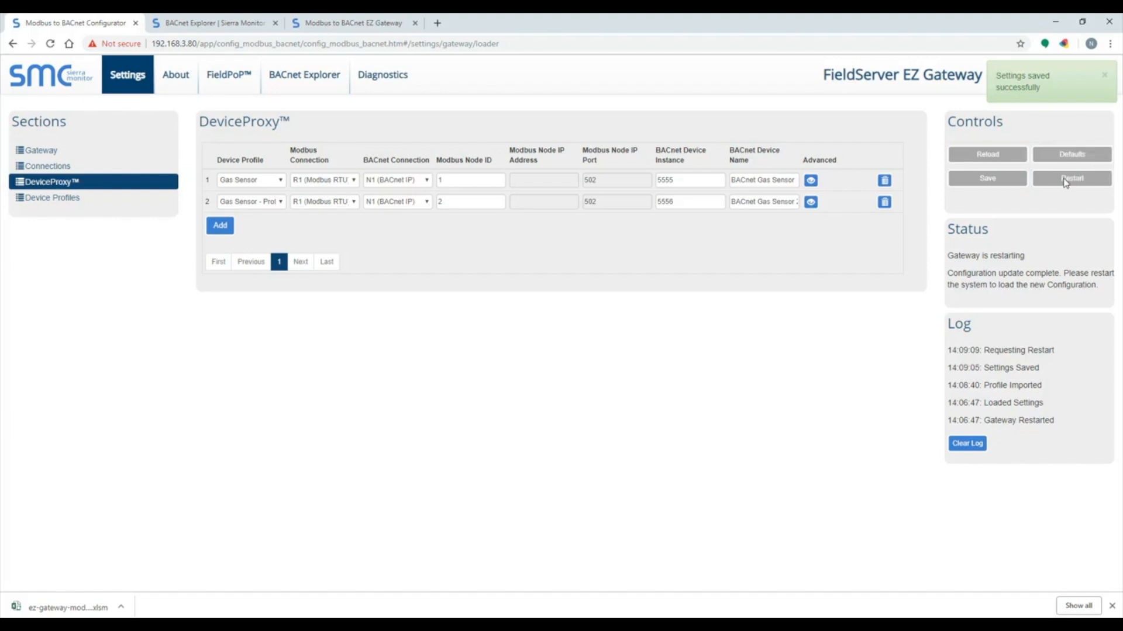